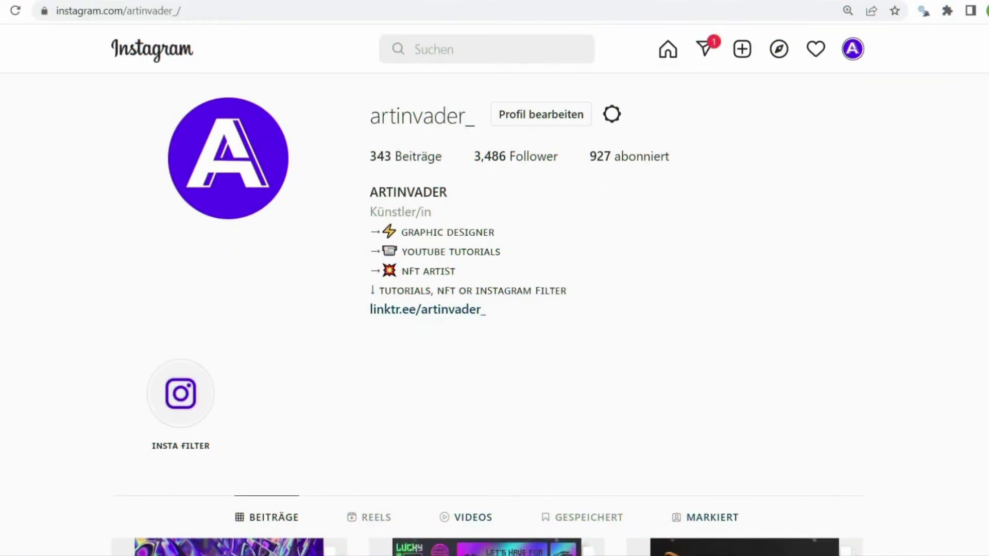
# Scroll down the Artinvader Patreon page past the membership tiers into the recent project posts.
pyautogui.scroll(-3)
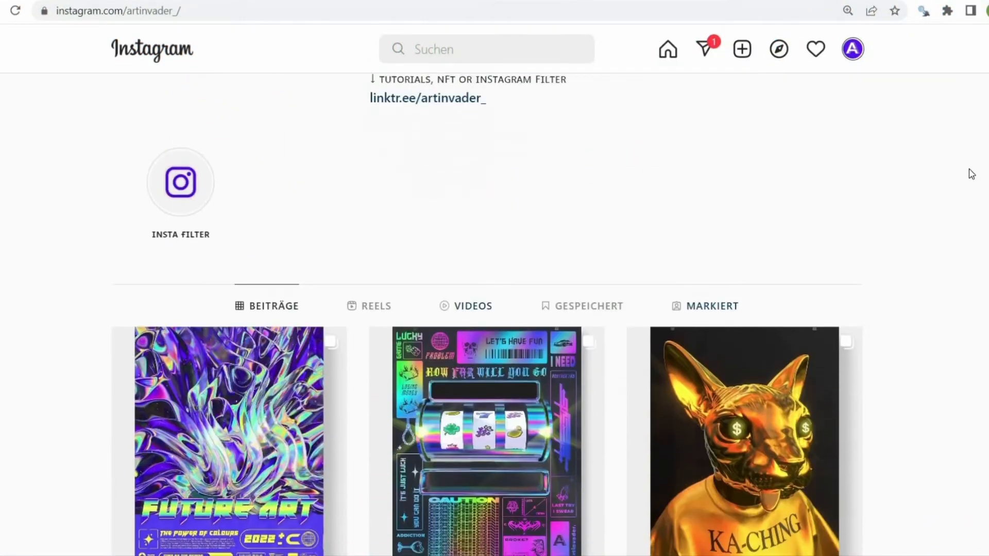
pyautogui.scroll(-3)
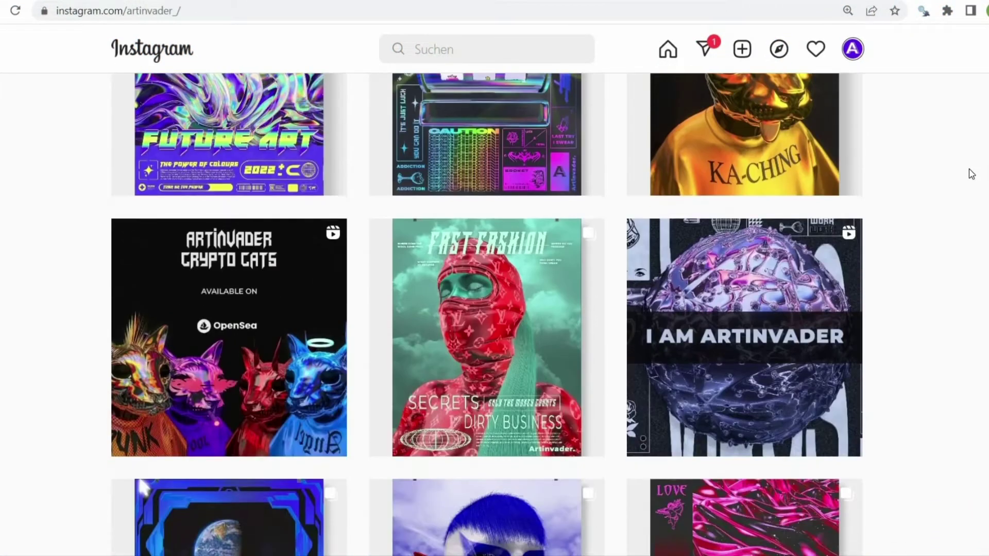
pyautogui.scroll(-3)
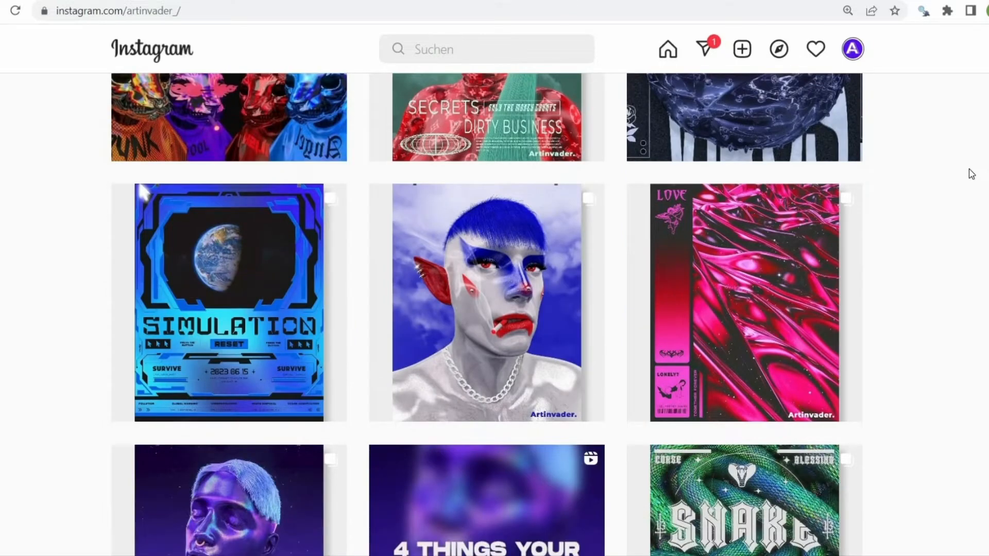
pyautogui.scroll(-3)
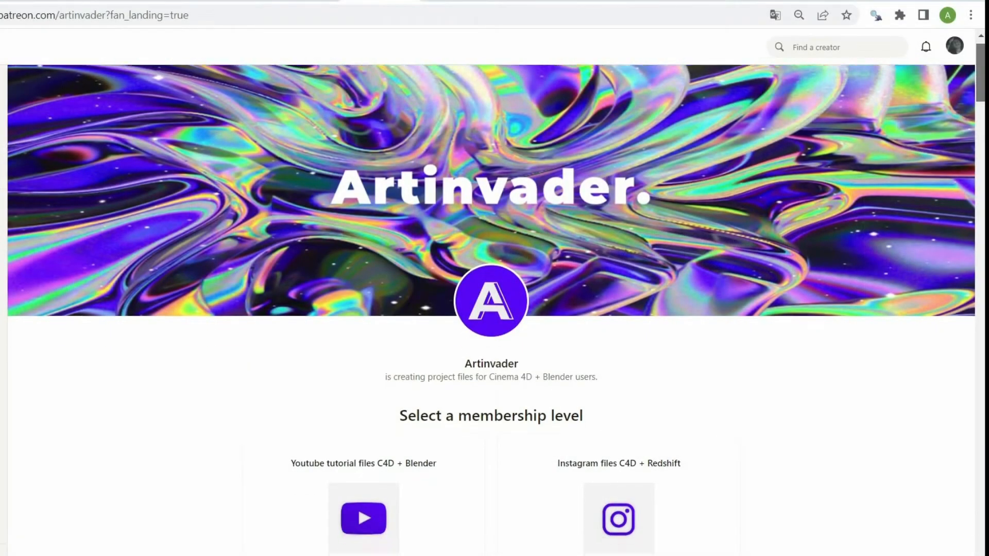
pyautogui.scroll(-3)
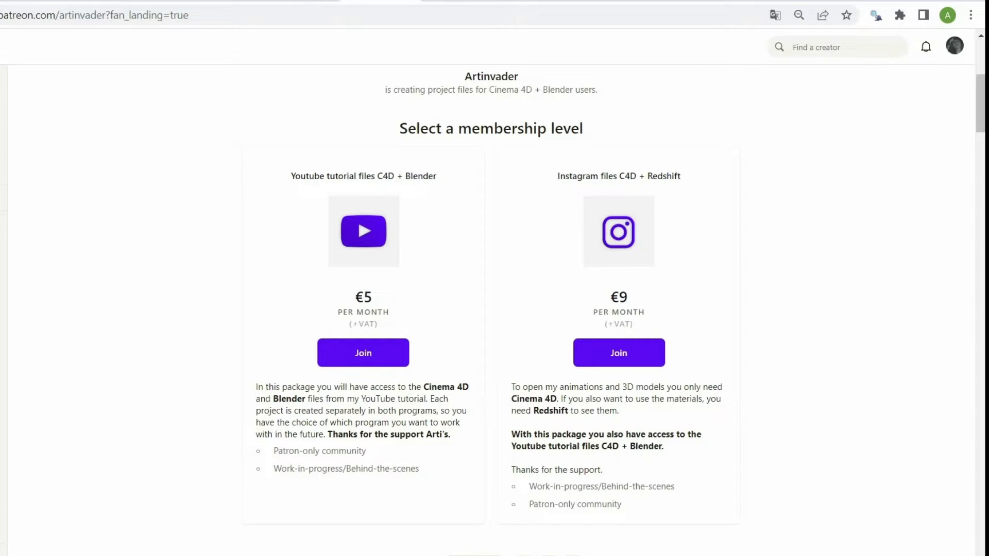
pyautogui.moveTo(921, 329)
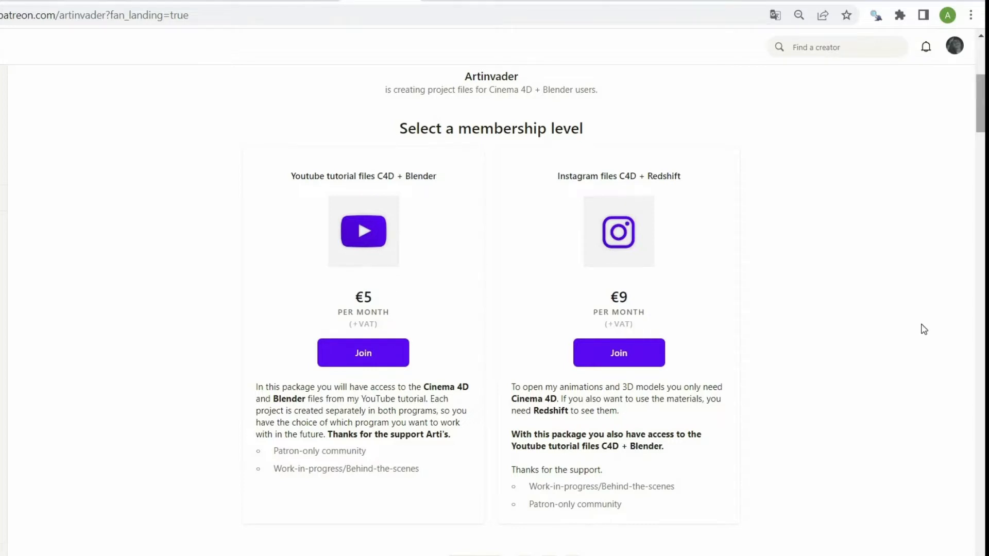
pyautogui.moveTo(914, 177)
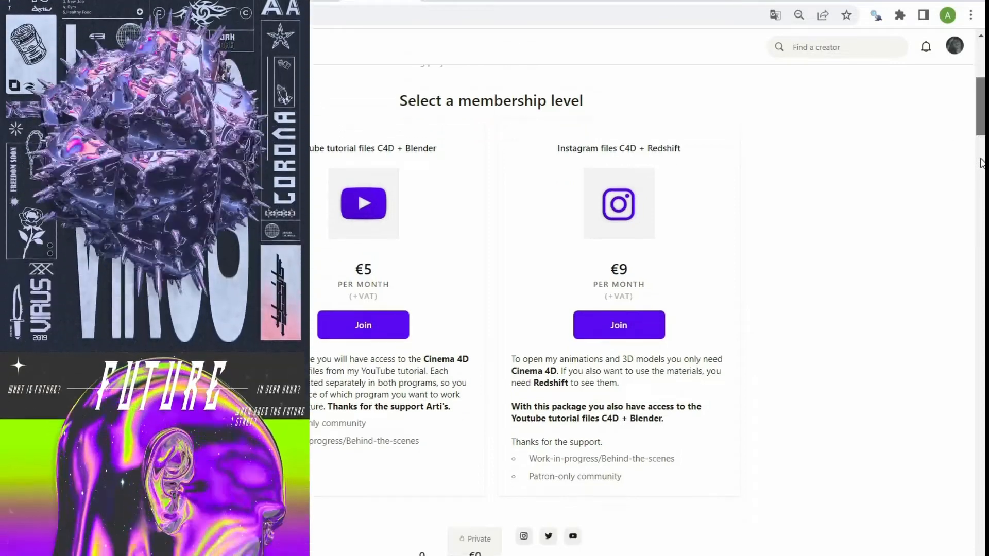
pyautogui.scroll(-3)
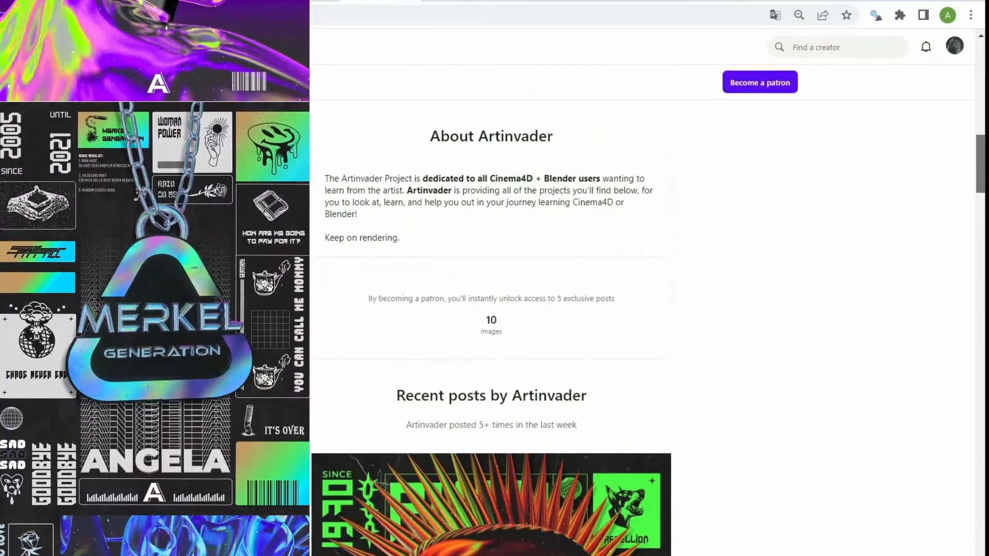
pyautogui.scroll(-3)
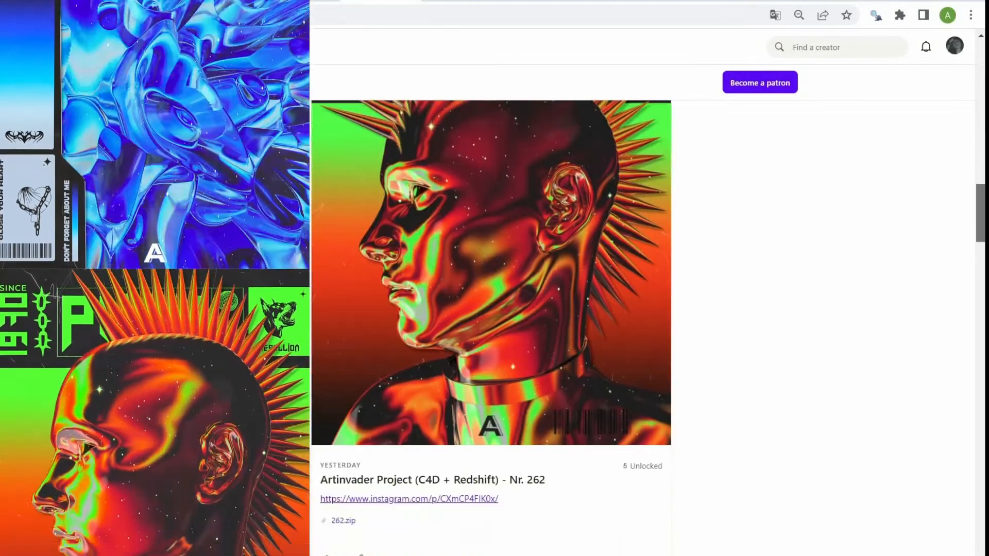
pyautogui.scroll(-3)
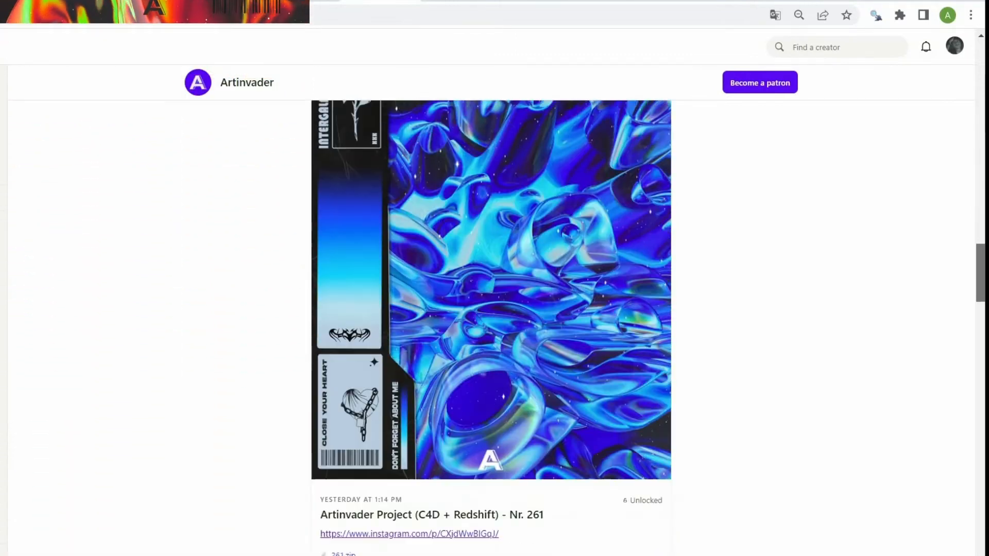
pyautogui.scroll(-3)
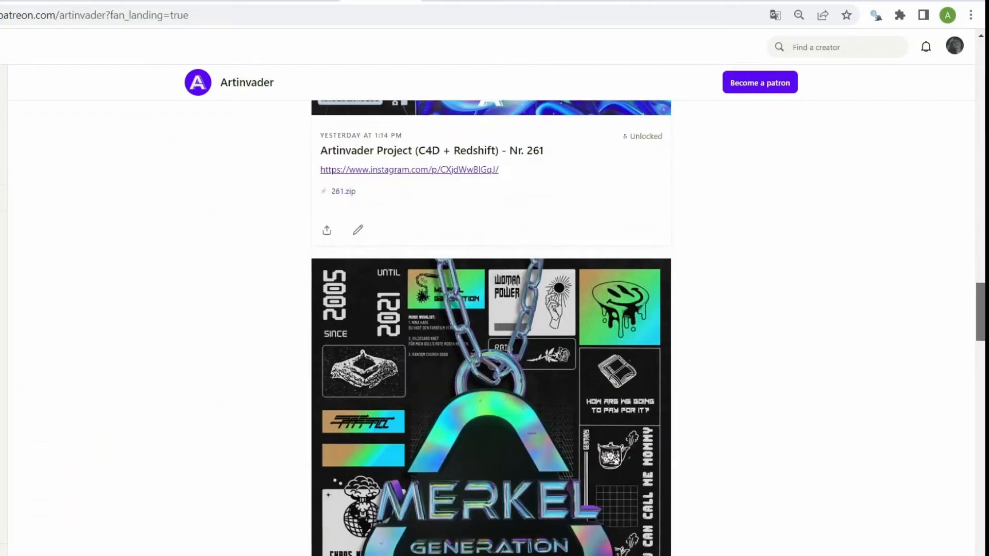
pyautogui.scroll(-3)
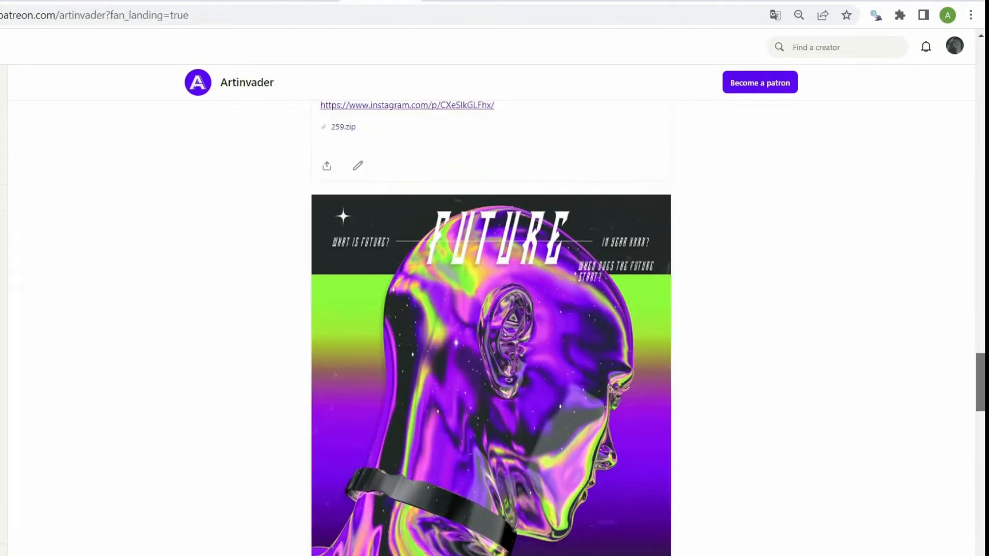
pyautogui.scroll(-3)
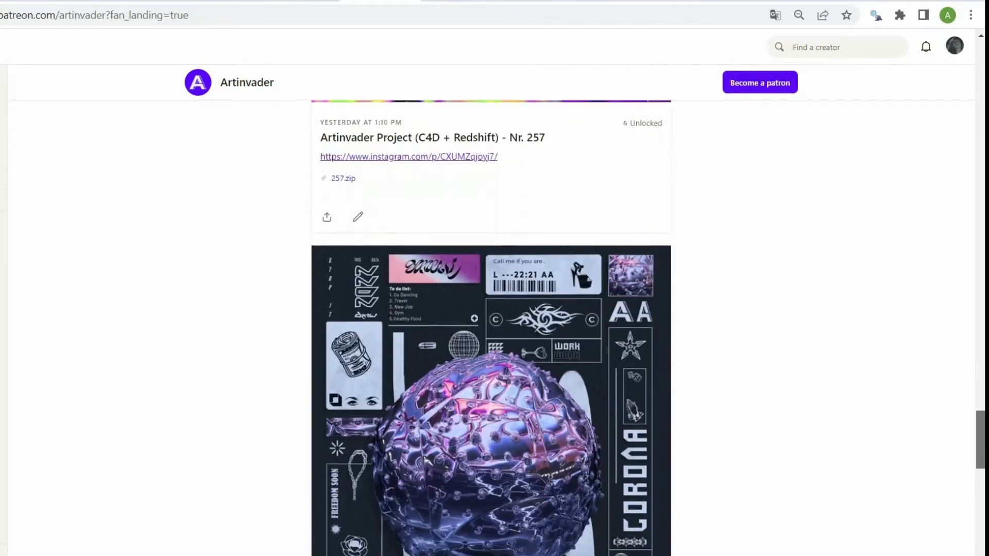
pyautogui.scroll(-3)
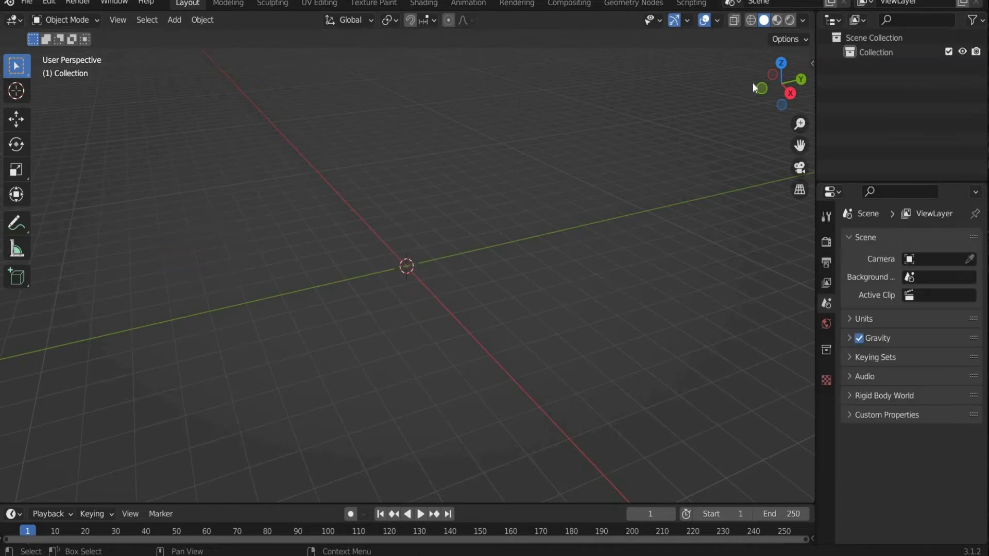
# Import the furiosa head model through File > Import > Wavefront (.obj).
pyautogui.click(25, 3)
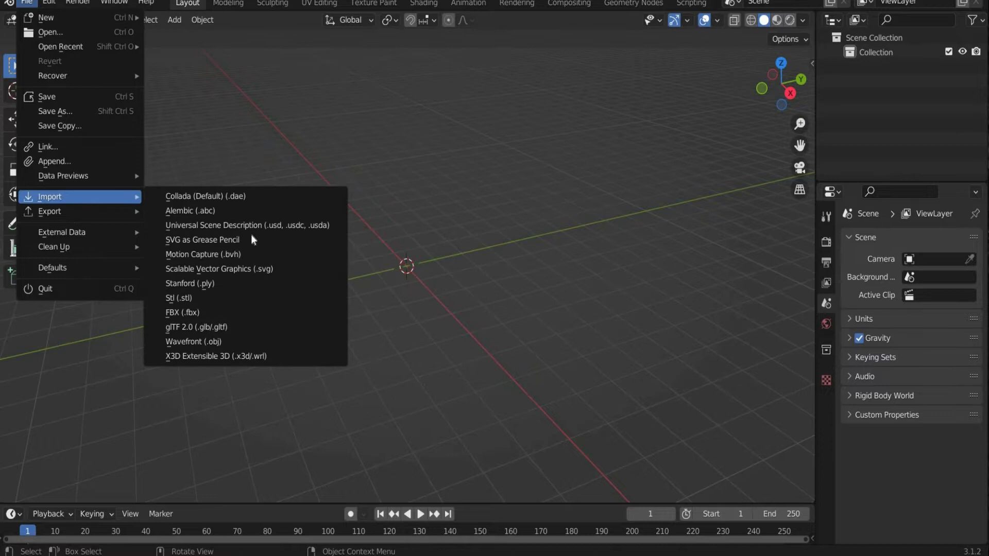
pyautogui.moveTo(259, 342)
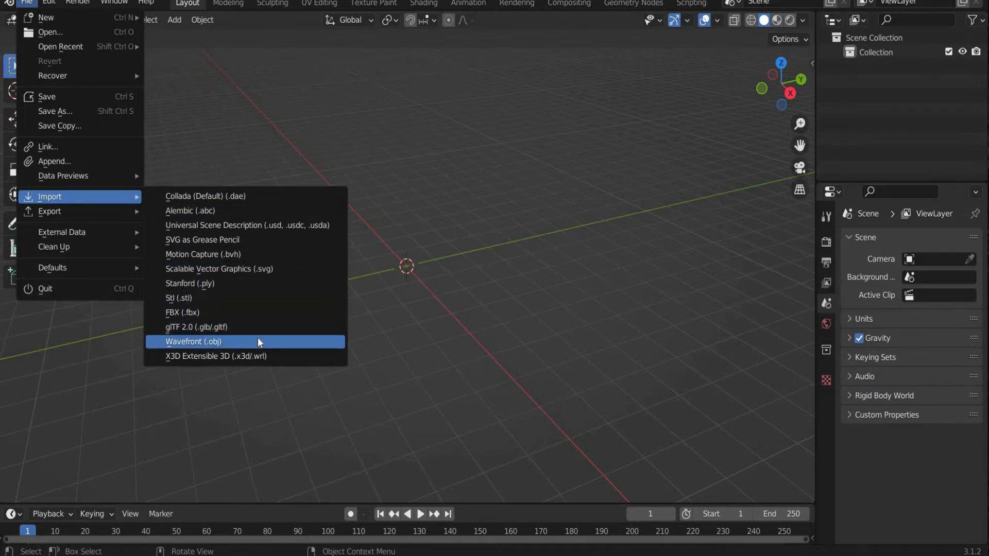
pyautogui.click(194, 341)
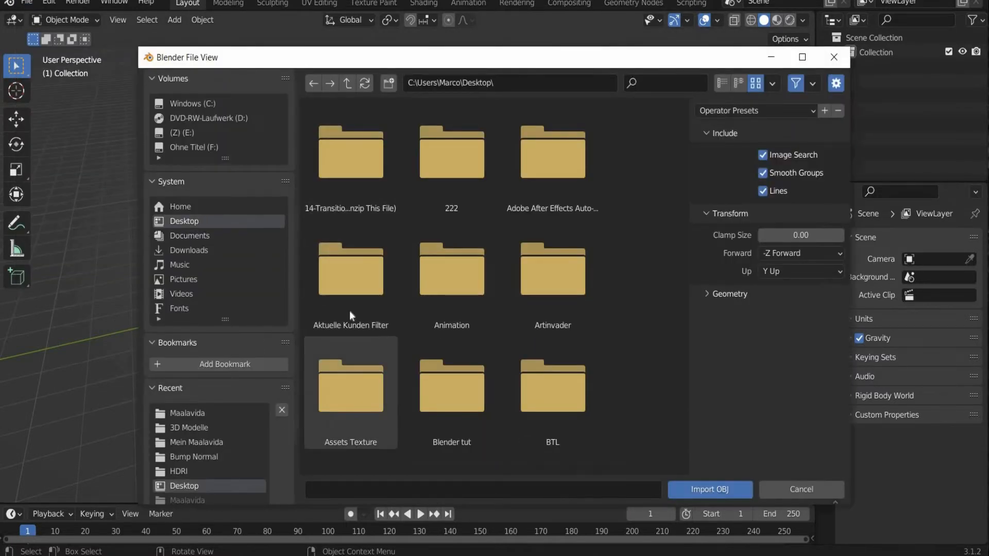
pyautogui.click(709, 489)
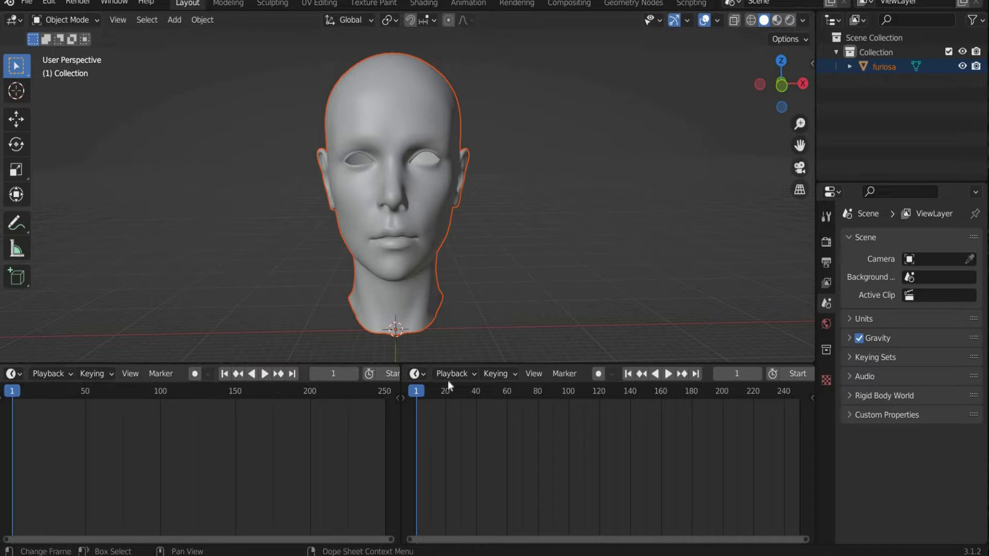
# Change both lower areas under the head view to Geometry Node Editors.
pyautogui.click(414, 374)
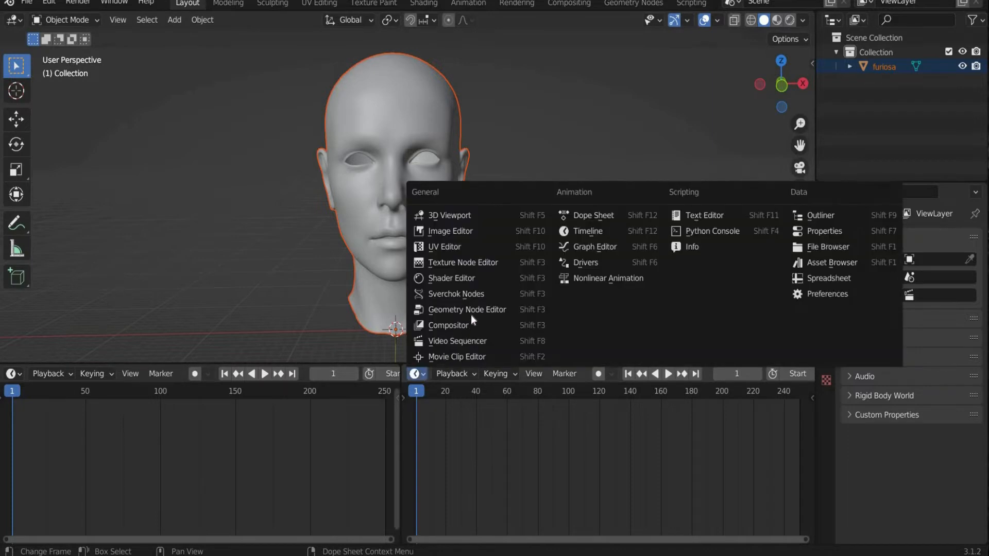
pyautogui.click(468, 309)
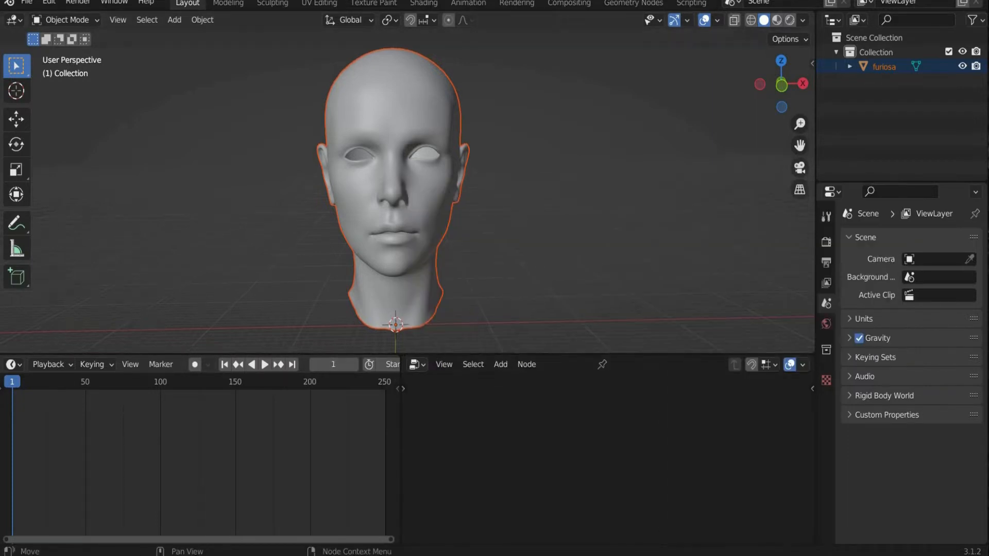
pyautogui.click(11, 364)
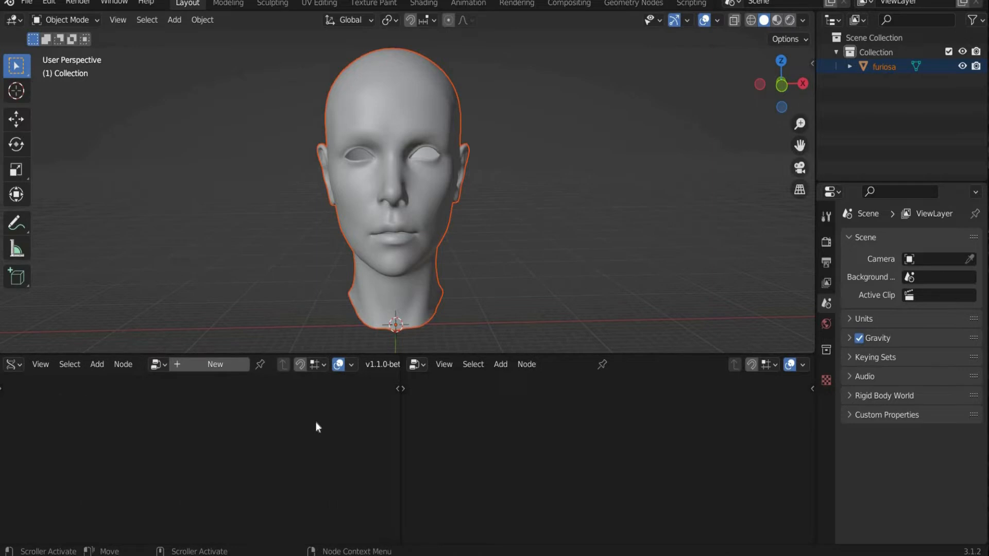
pyautogui.moveTo(300, 413)
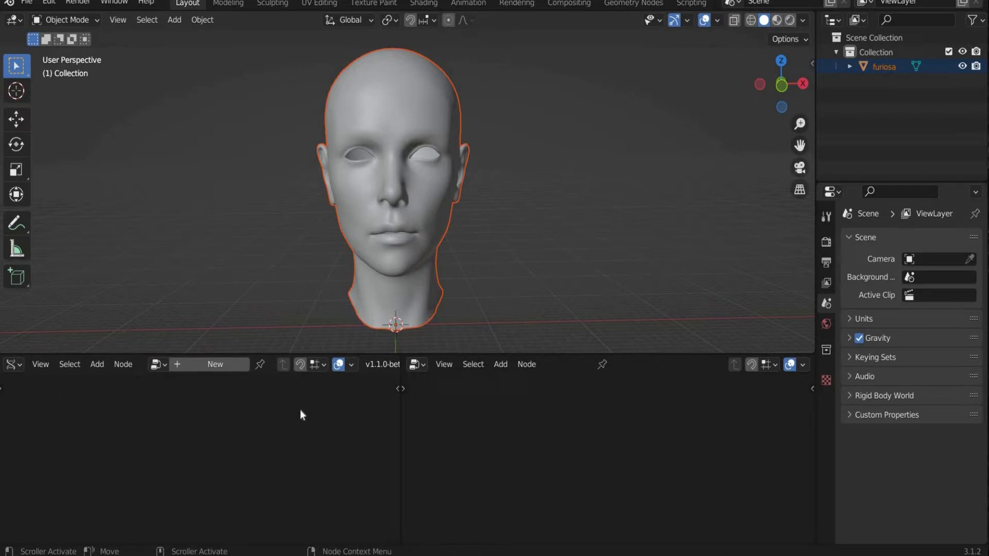
pyautogui.click(50, 3)
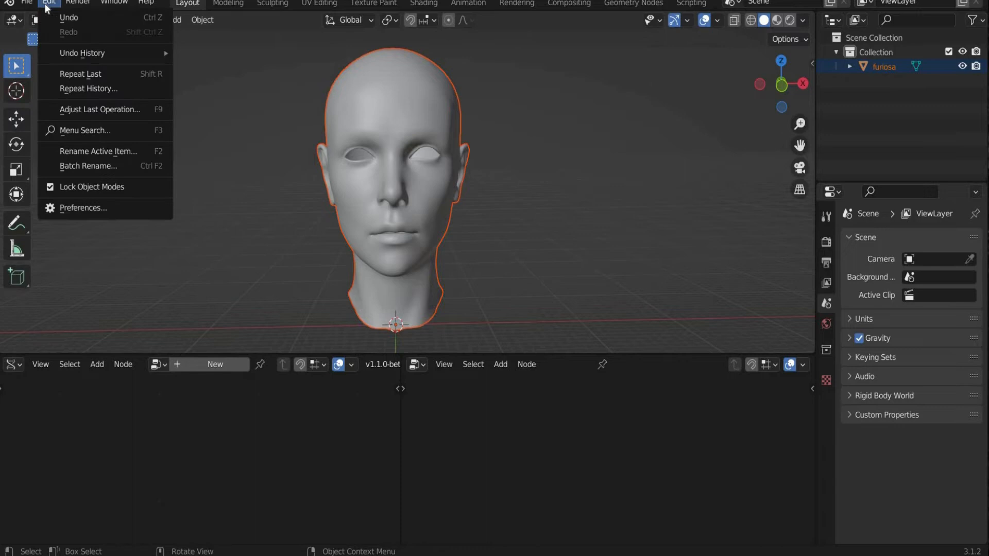
pyautogui.click(82, 208)
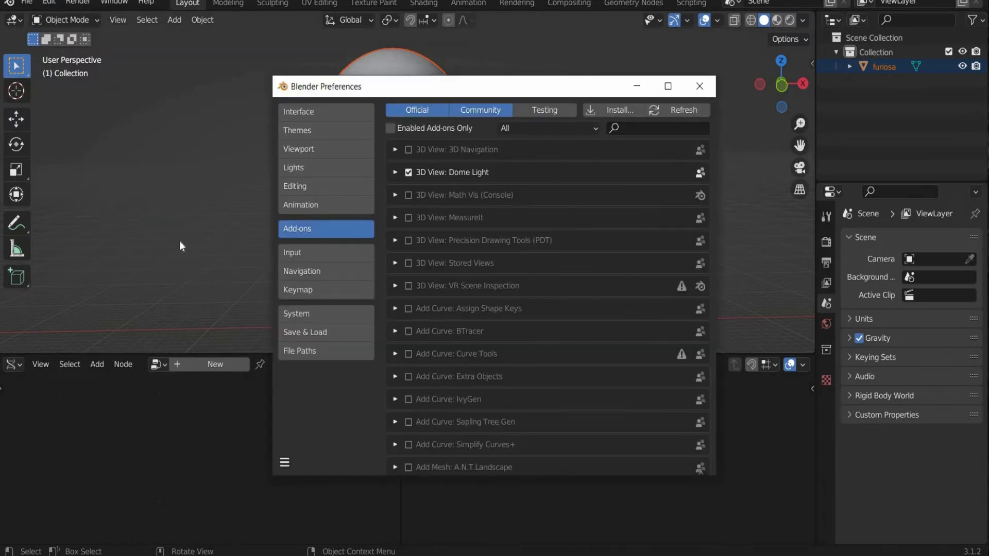
pyautogui.moveTo(439, 259)
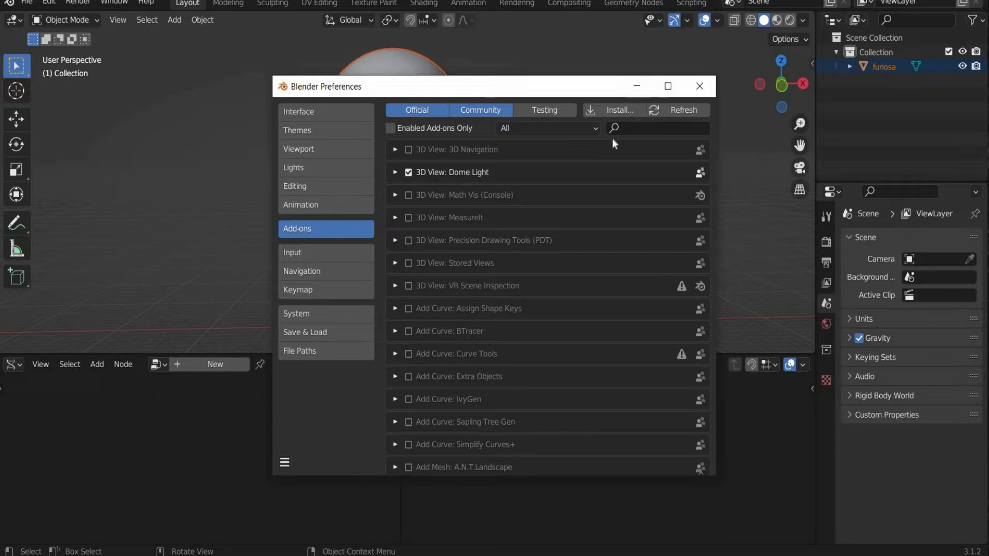
pyautogui.moveTo(701, 86)
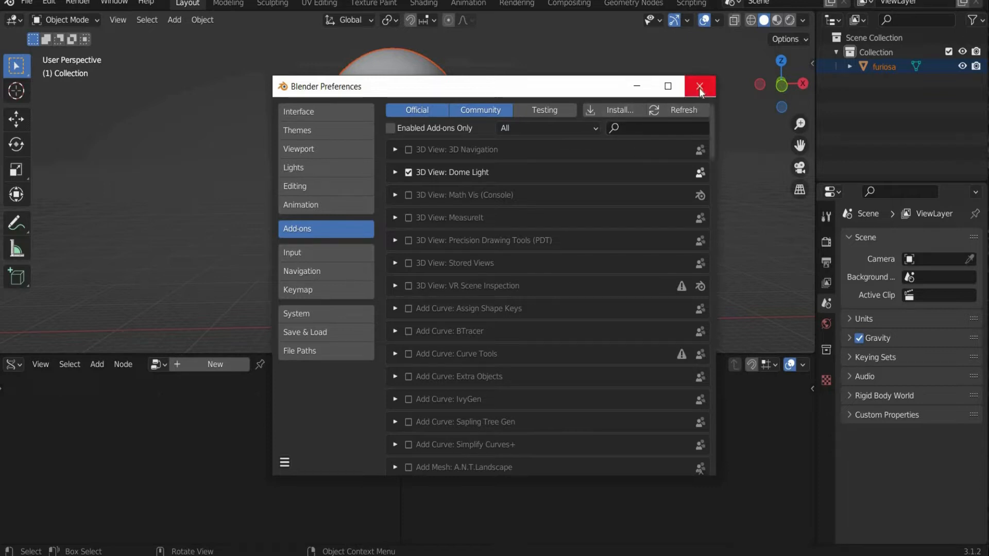
pyautogui.moveTo(700, 90)
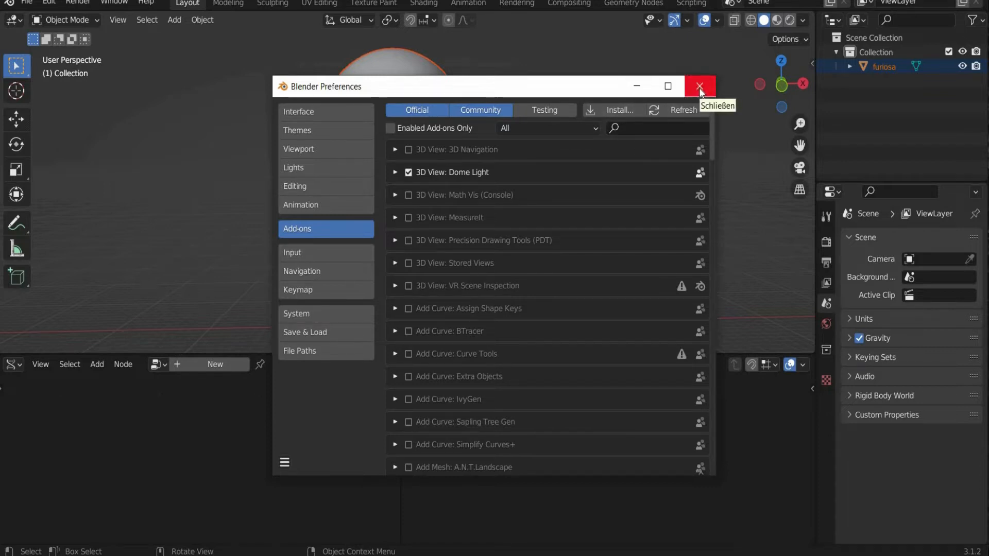
pyautogui.click(698, 87)
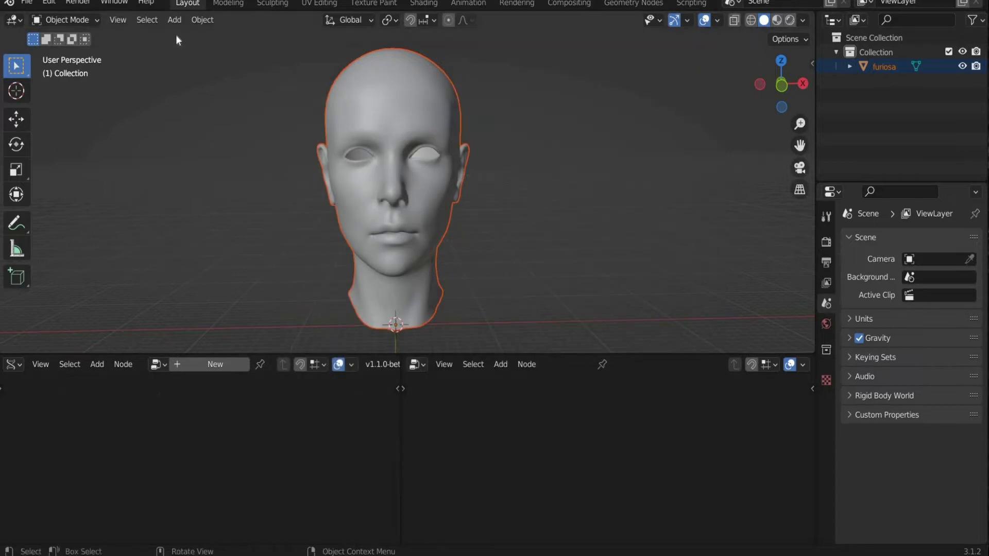
# Add a cube mesh to become the G Nodes object at the head's base.
pyautogui.click(174, 20)
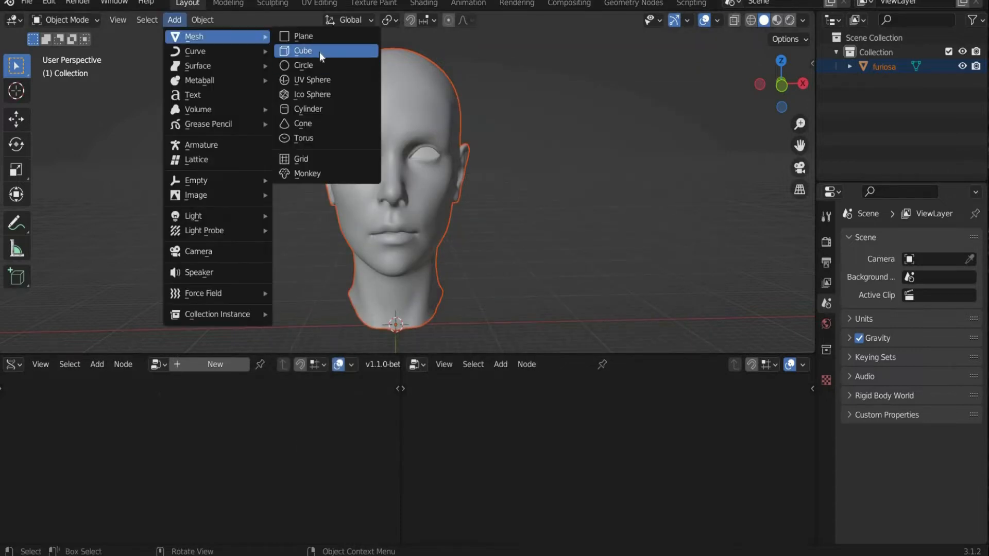
pyautogui.click(307, 51)
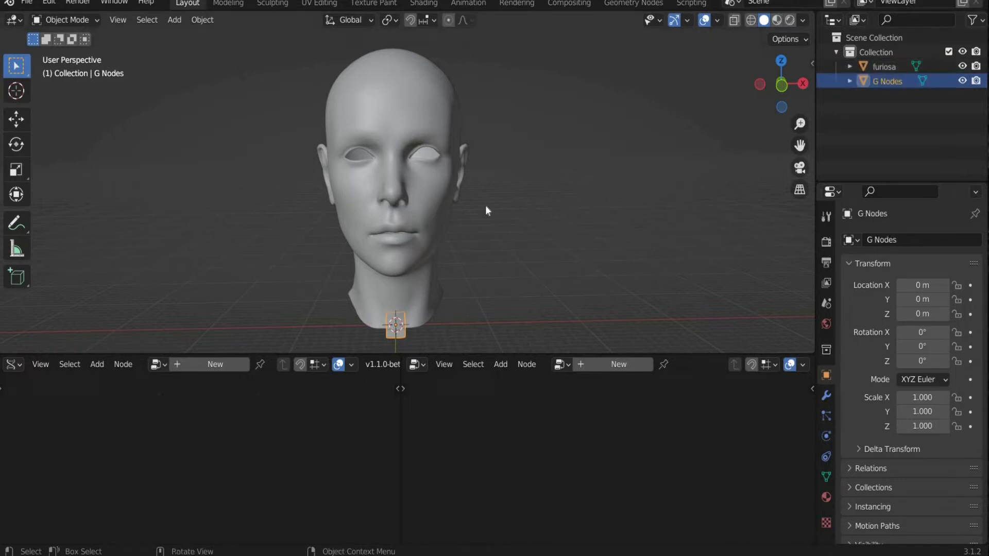
pyautogui.moveTo(553, 429)
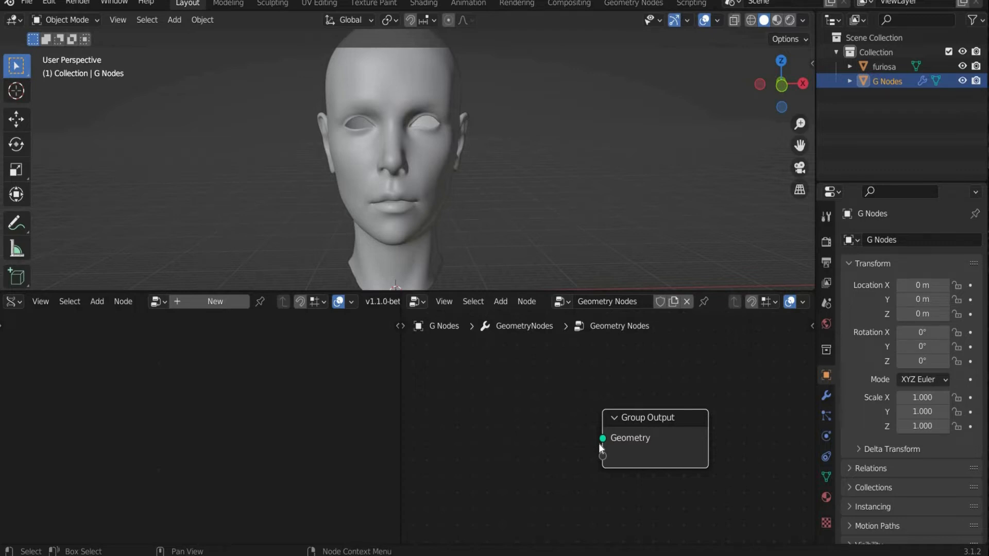
# Add a blank Grease Pencil object and enter Draw Mode.
pyautogui.click(174, 20)
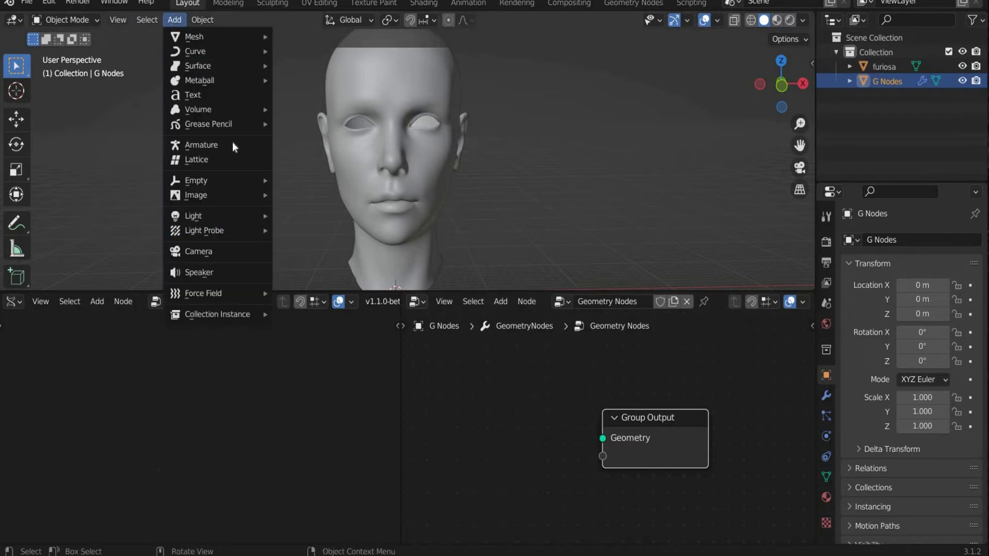
pyautogui.click(208, 124)
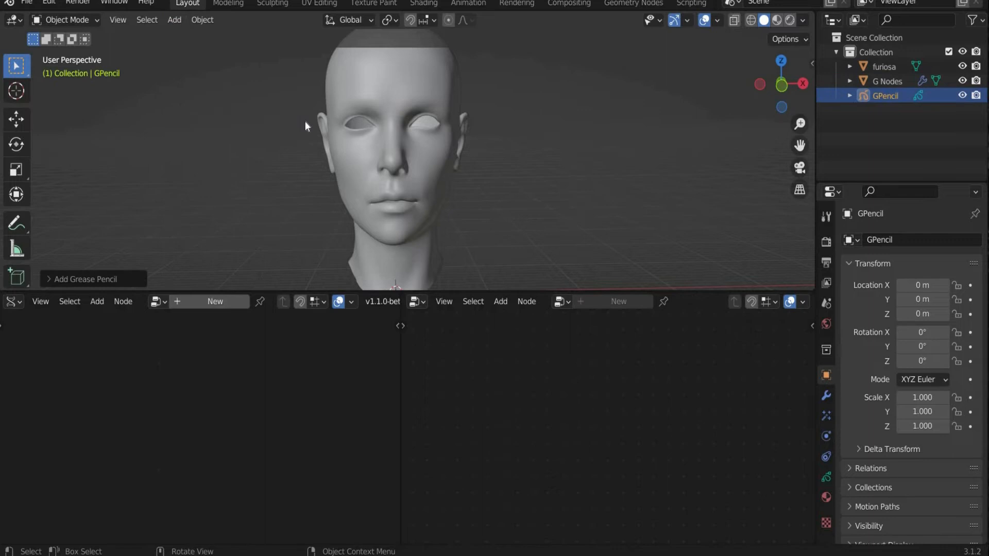
pyautogui.moveTo(177, 46)
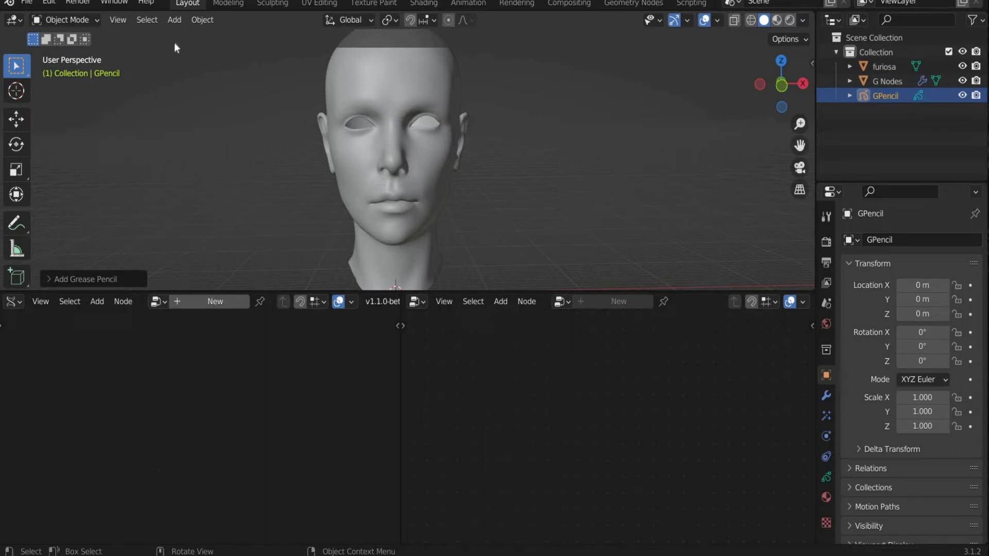
pyautogui.click(67, 19)
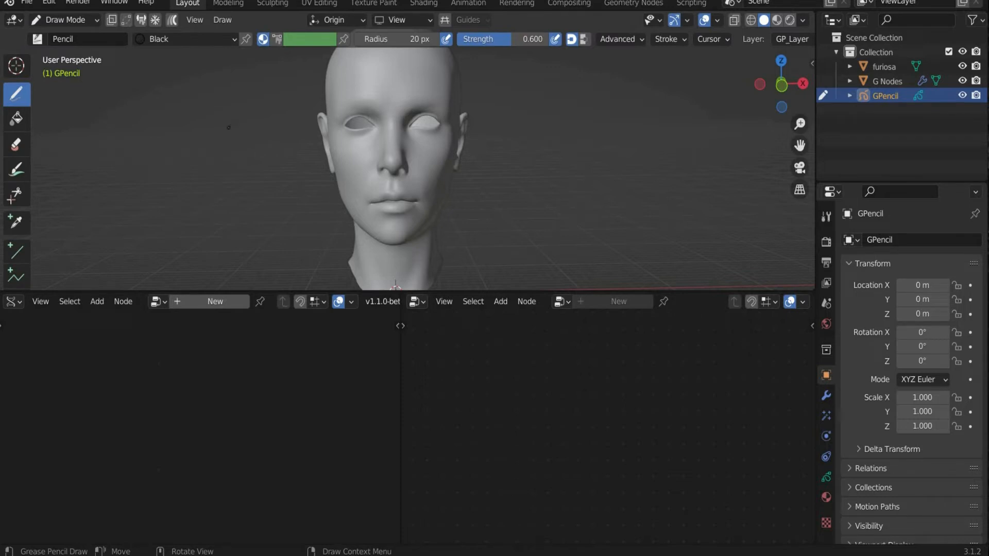
pyautogui.moveTo(351, 19)
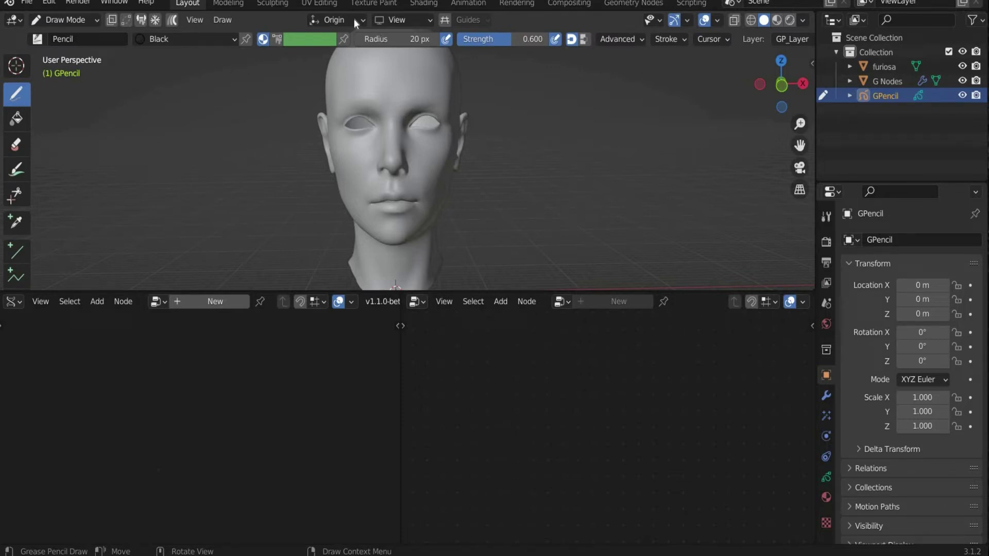
# Set stroke placement to Surface and draw a stroke on the head above one eyebrow.
pyautogui.click(334, 19)
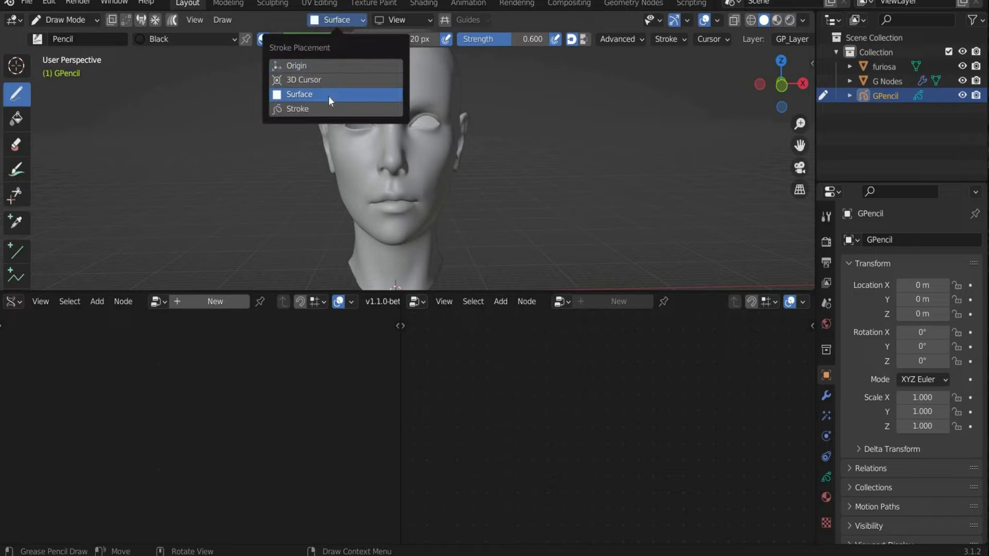
pyautogui.click(299, 94)
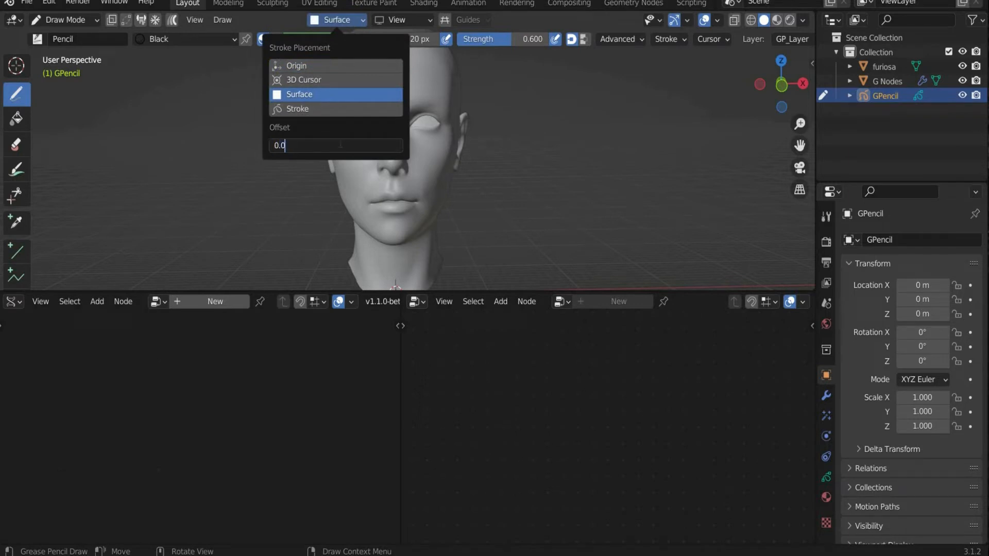
pyautogui.click(299, 94)
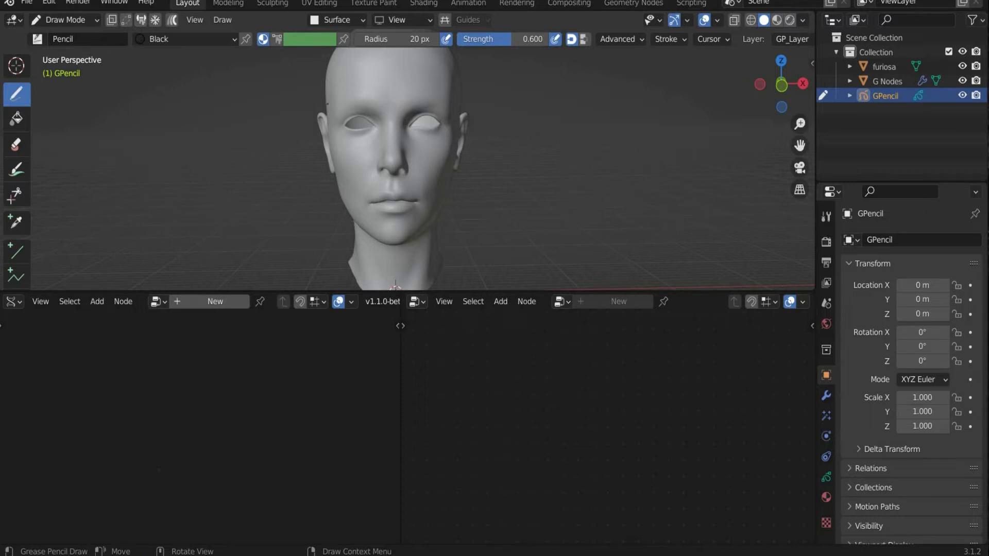
pyautogui.click(399, 80)
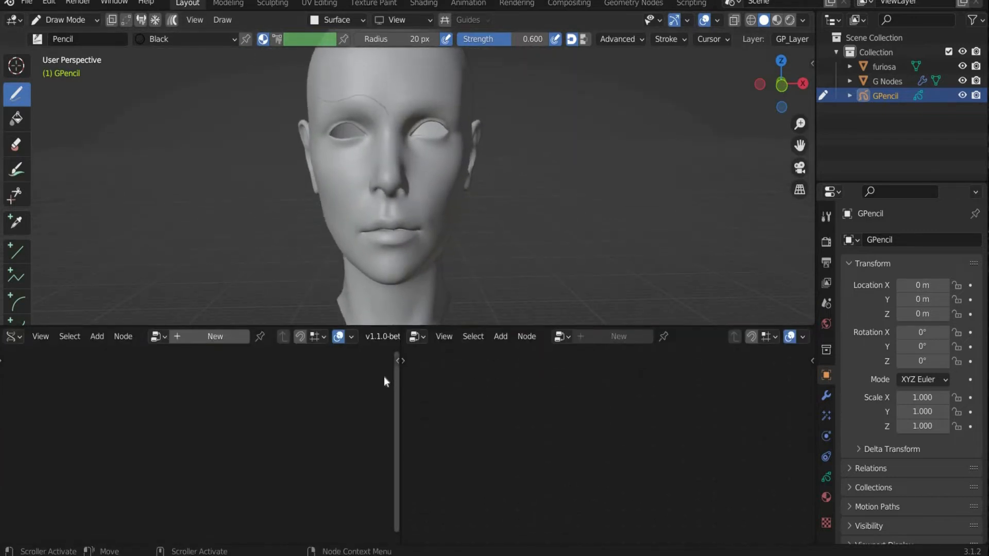
# Return GPencil to Object Mode and create a new NodeTree loaded with the example node setup.
pyautogui.click(64, 19)
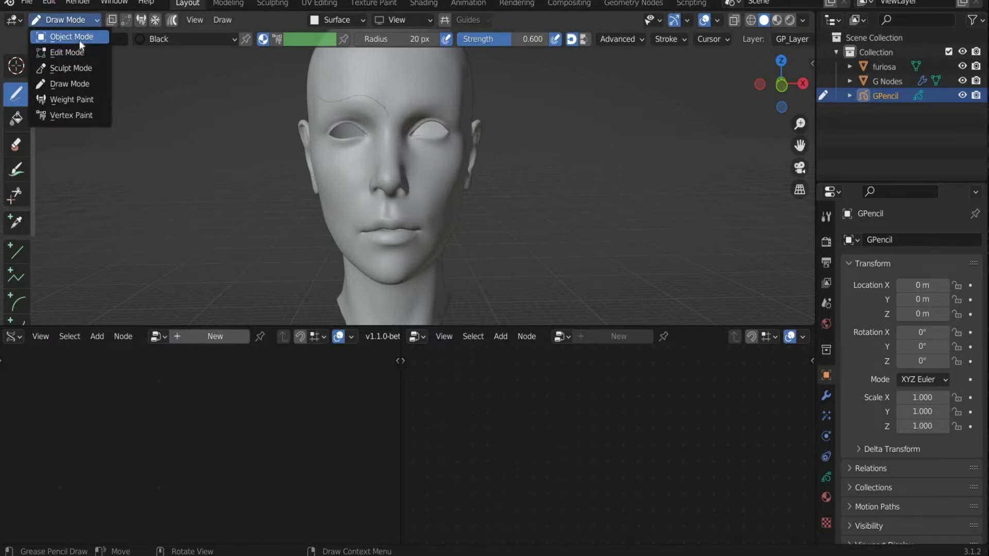
pyautogui.click(70, 37)
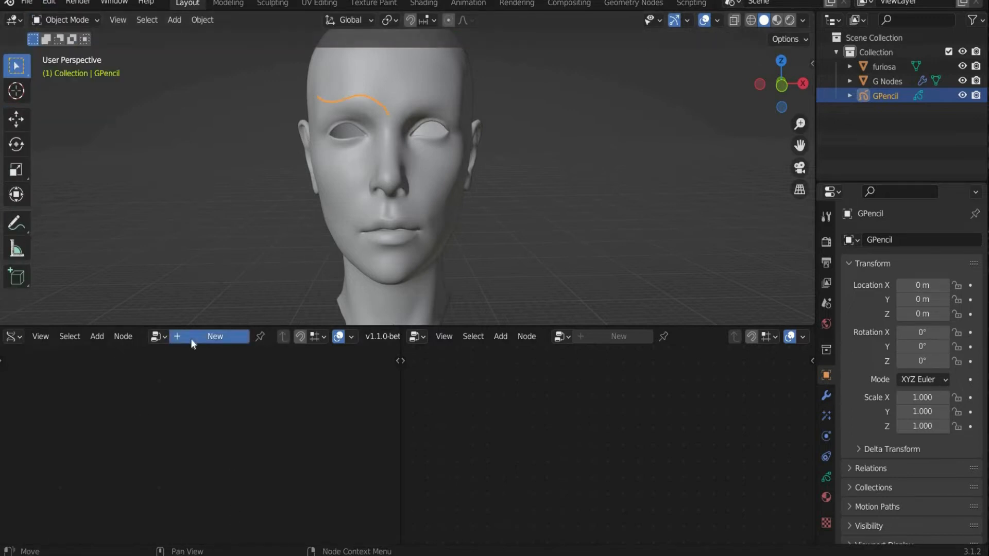
pyautogui.click(214, 336)
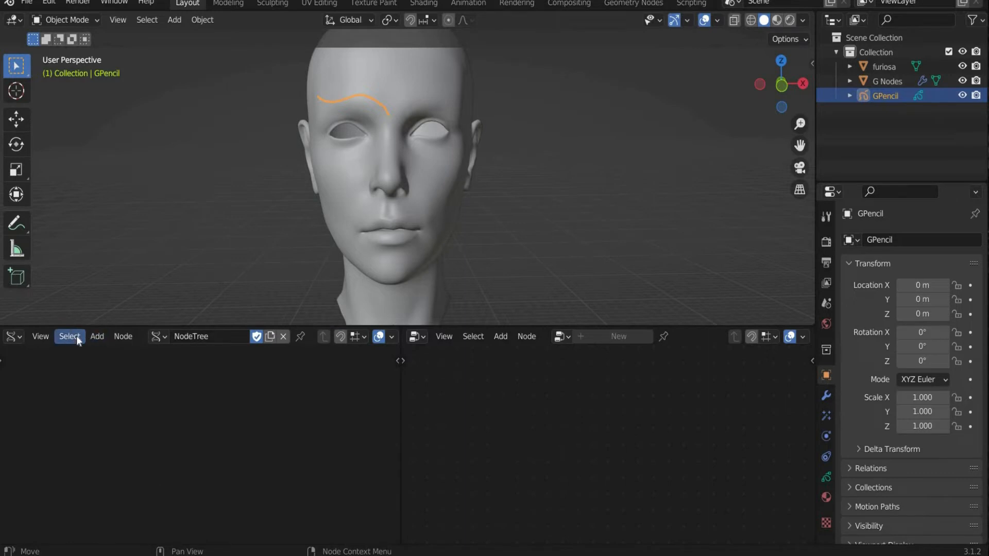
pyautogui.click(97, 336)
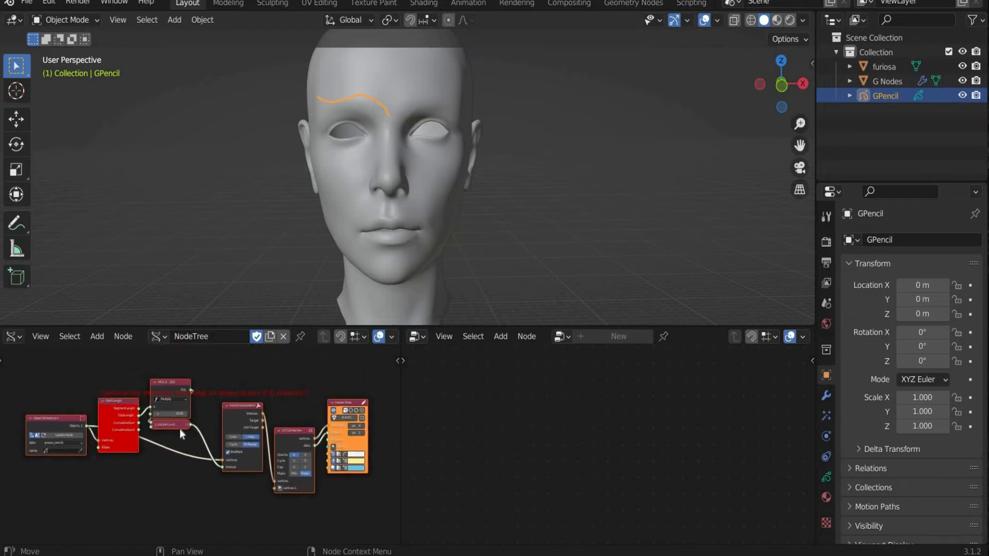
# Search 'info' and add the matching info node feeding the mesh viewer that outputs object Alpha.
pyautogui.click(40, 336)
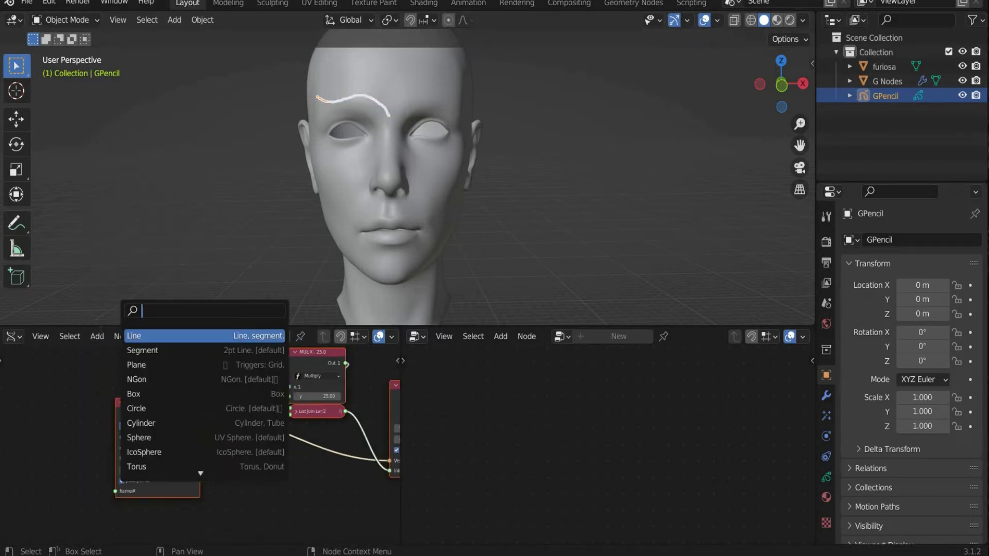
pyautogui.write('info')
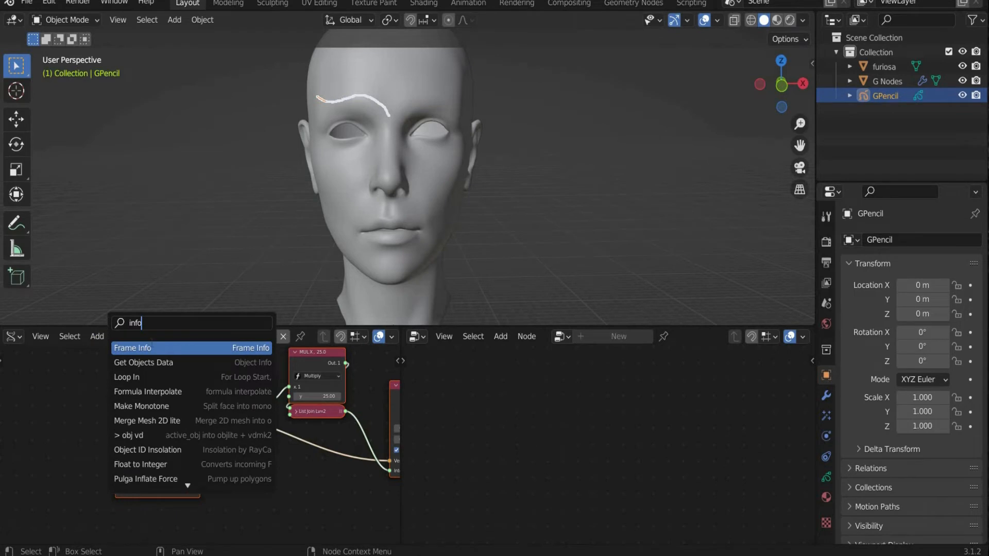
pyautogui.click(132, 348)
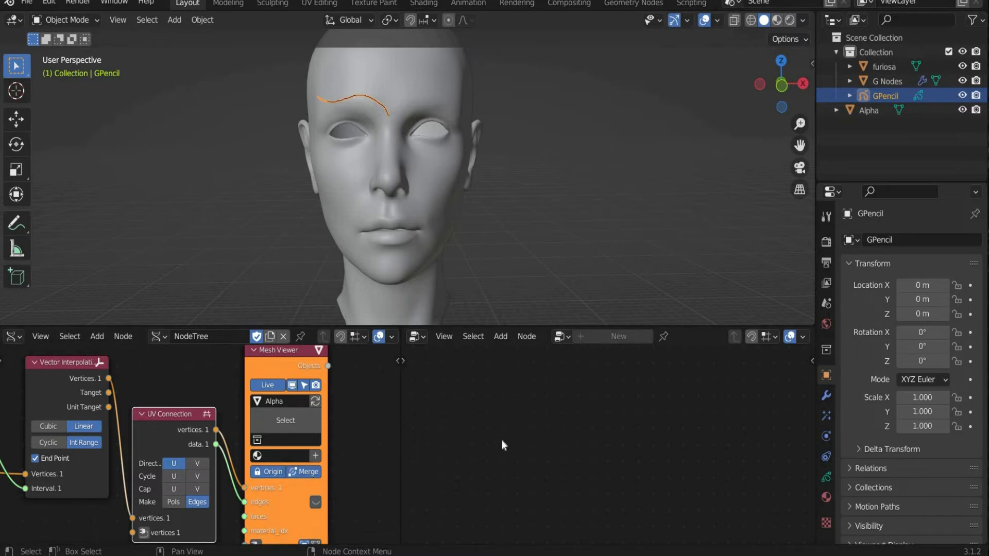
pyautogui.moveTo(503, 443)
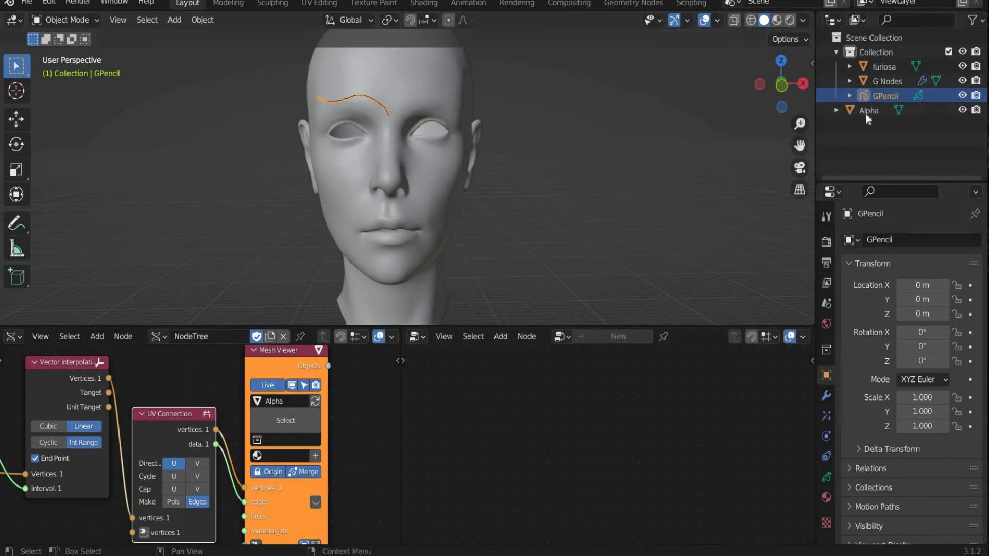
# Make G Nodes active and add a Curve to Mesh node after Object Info (Alpha).
pyautogui.click(869, 110)
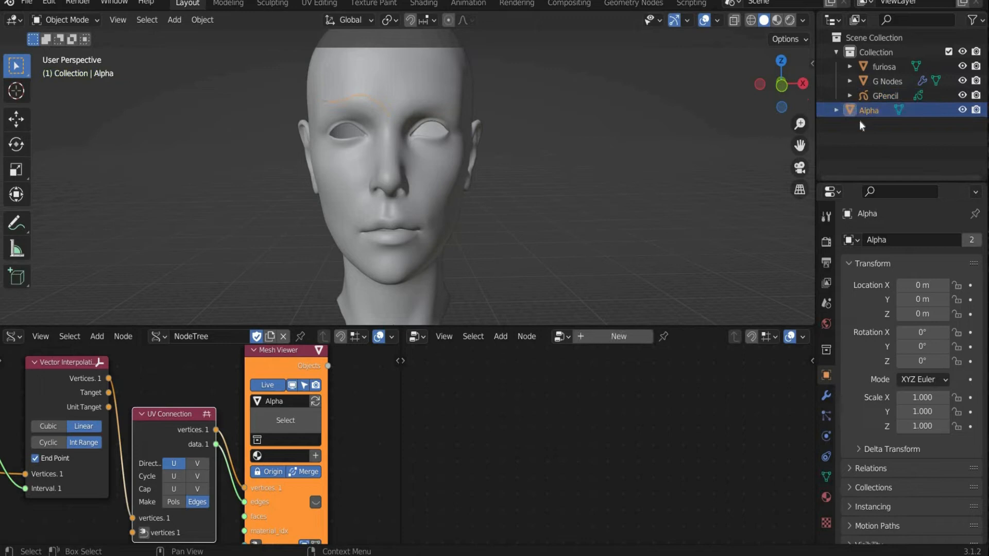
pyautogui.click(888, 80)
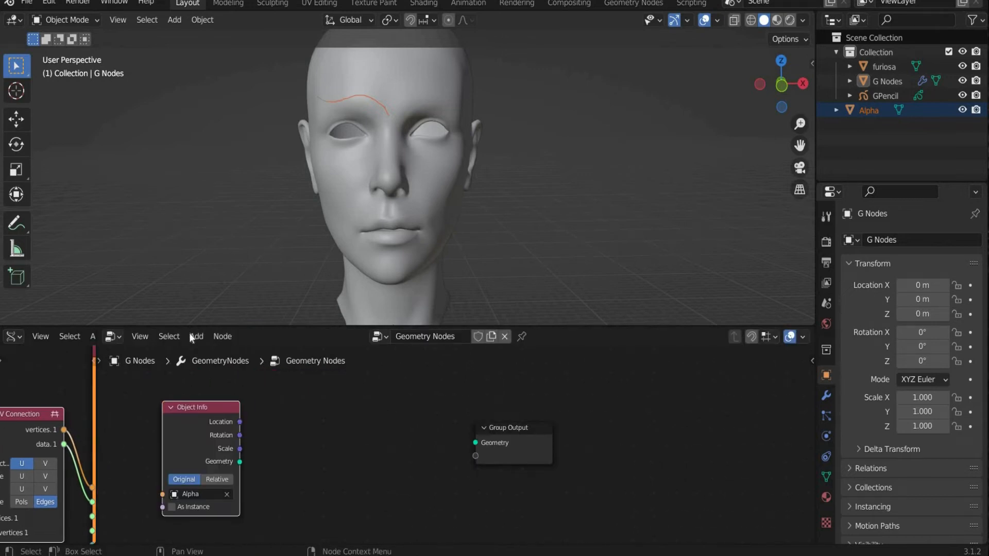
pyautogui.click(196, 336)
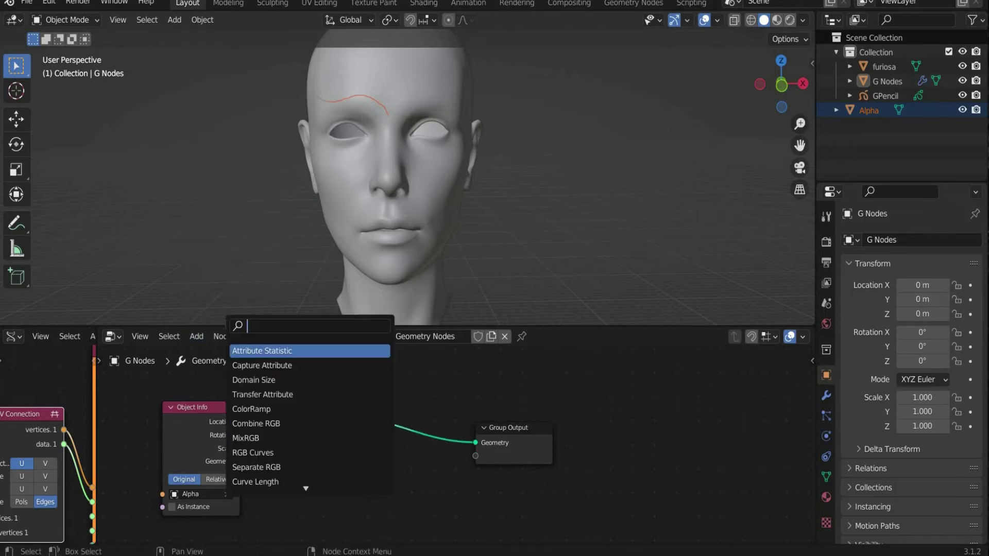
pyautogui.write('curve to mesh')
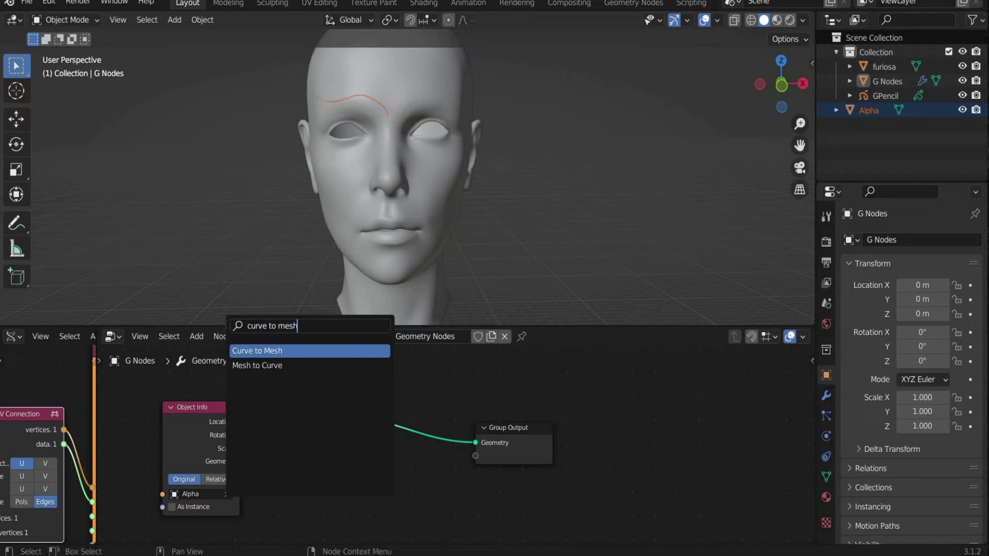
pyautogui.click(258, 350)
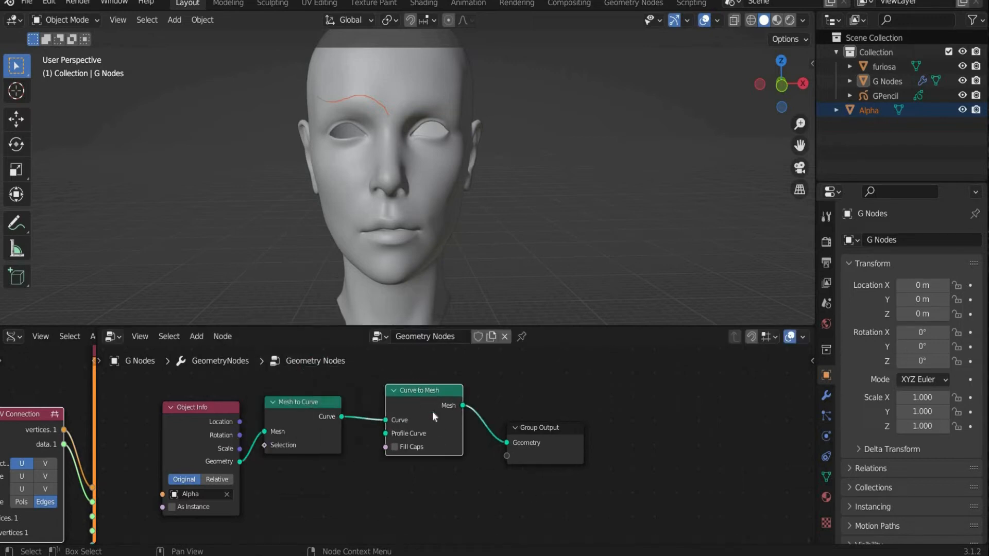
# Add a Curve Circle profile with radius 0.4 m to give the brow tube thickness.
pyautogui.click(196, 336)
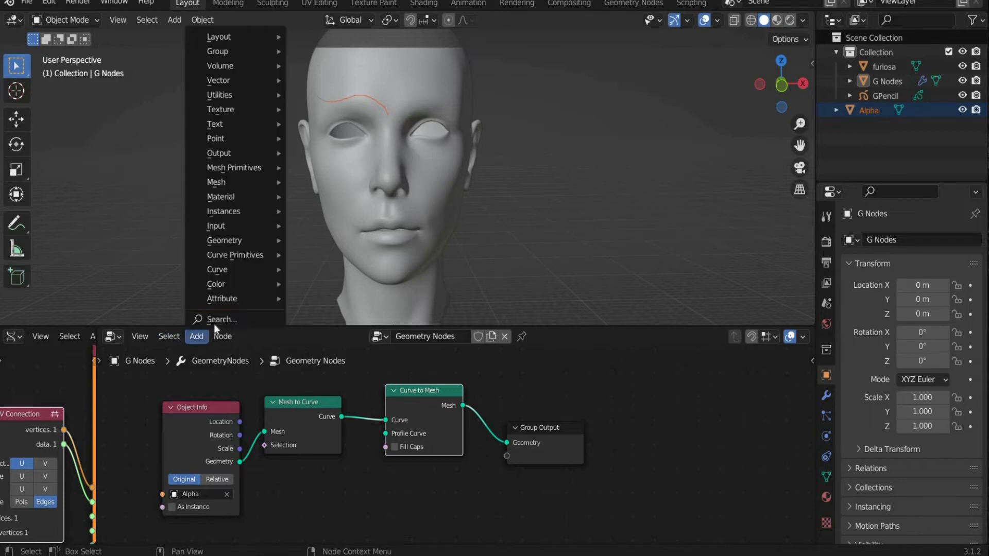
pyautogui.write('curve')
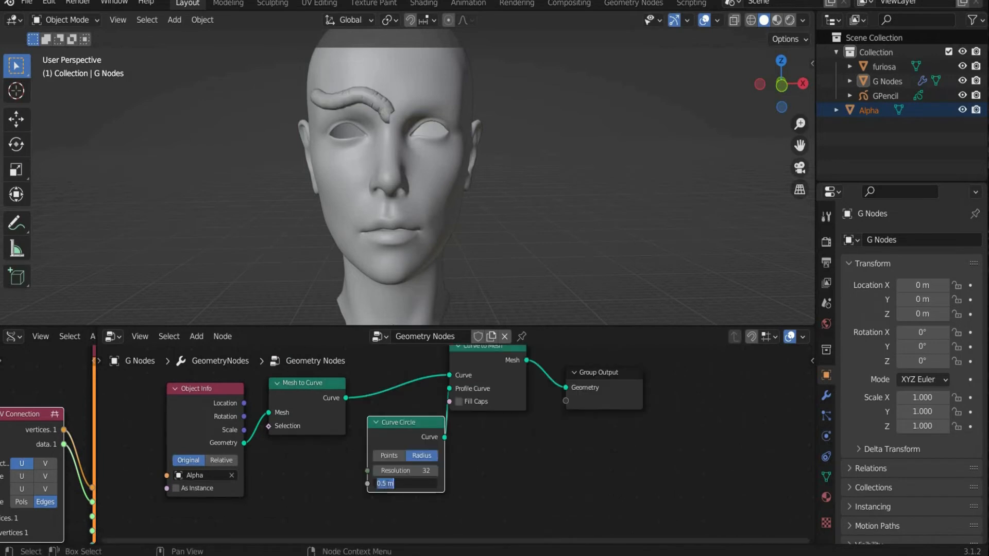
pyautogui.write('0.4')
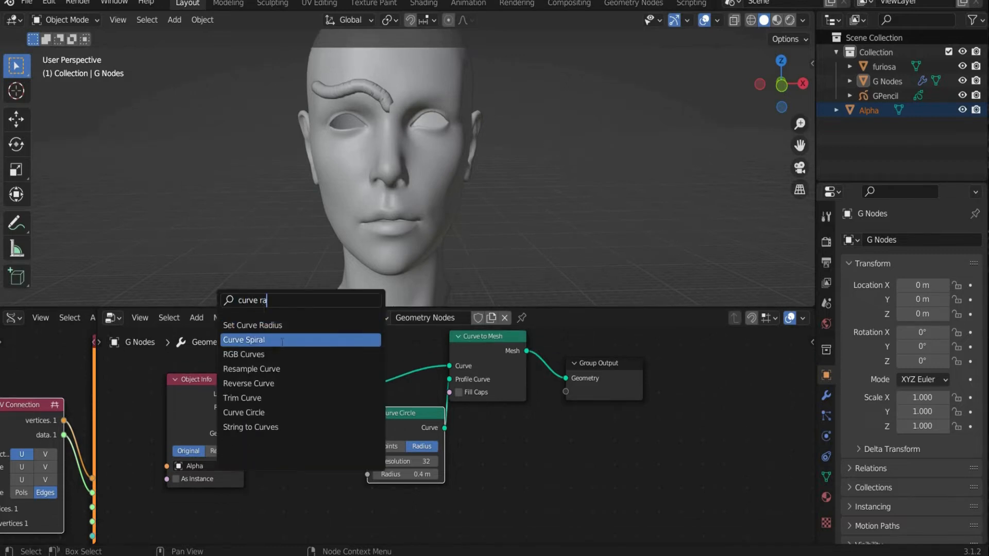
# Add Set Curve Radius driven by Spline Parameter, with a Reverse Curve node before it.
pyautogui.write('d')
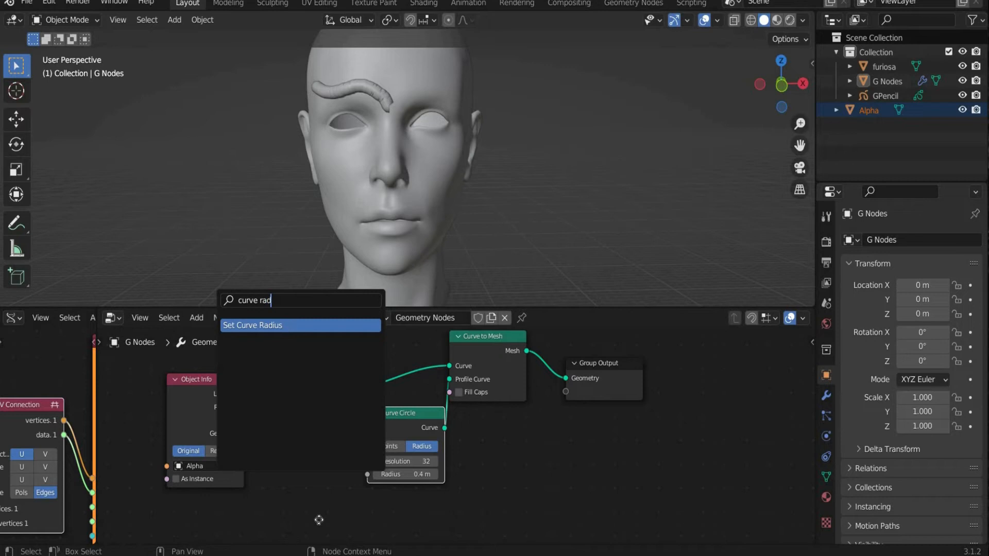
pyautogui.click(251, 324)
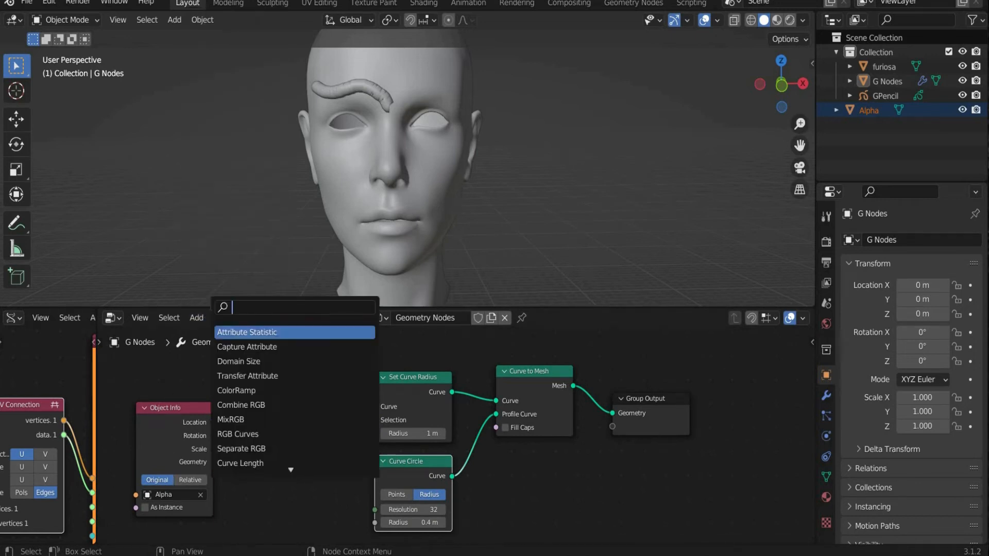
pyautogui.click(246, 332)
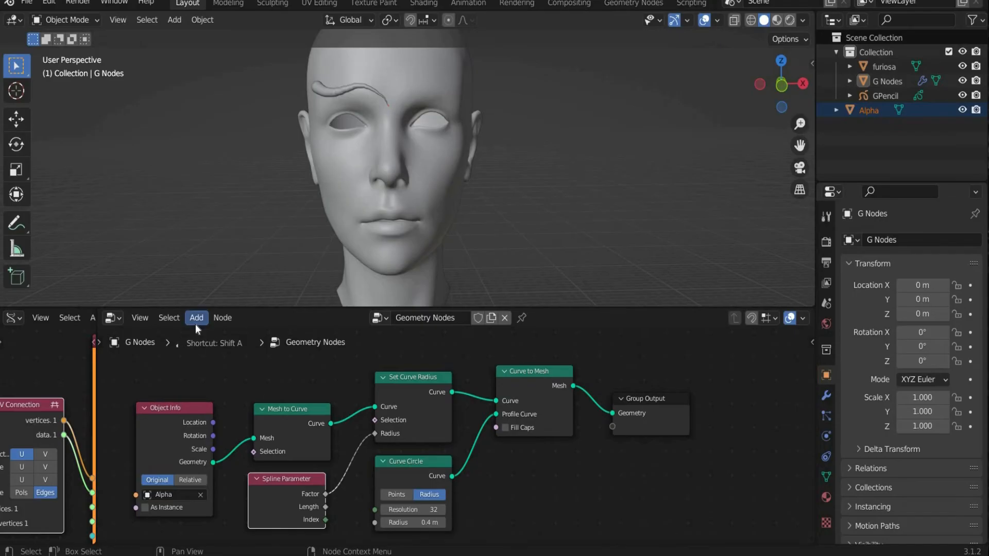
pyautogui.write('rever')
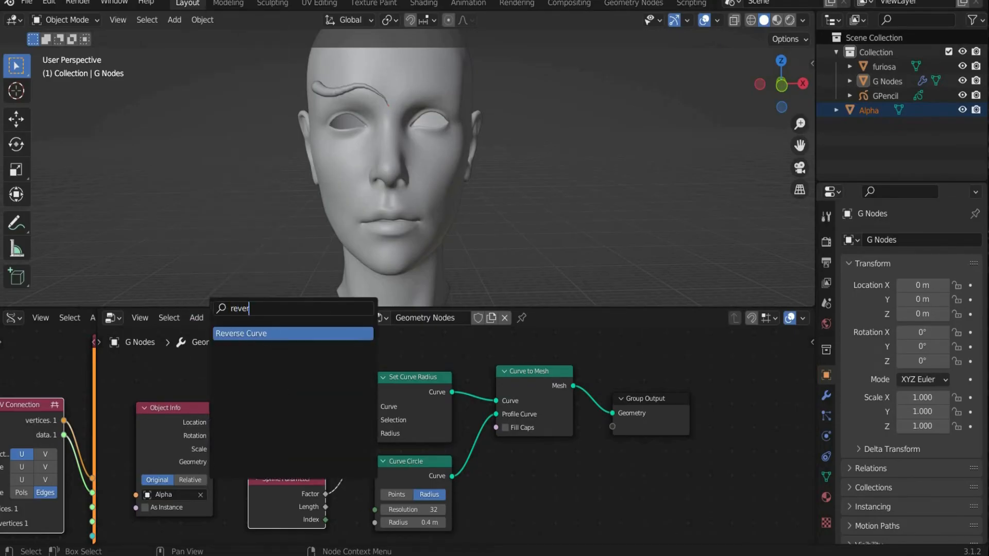
pyautogui.click(241, 333)
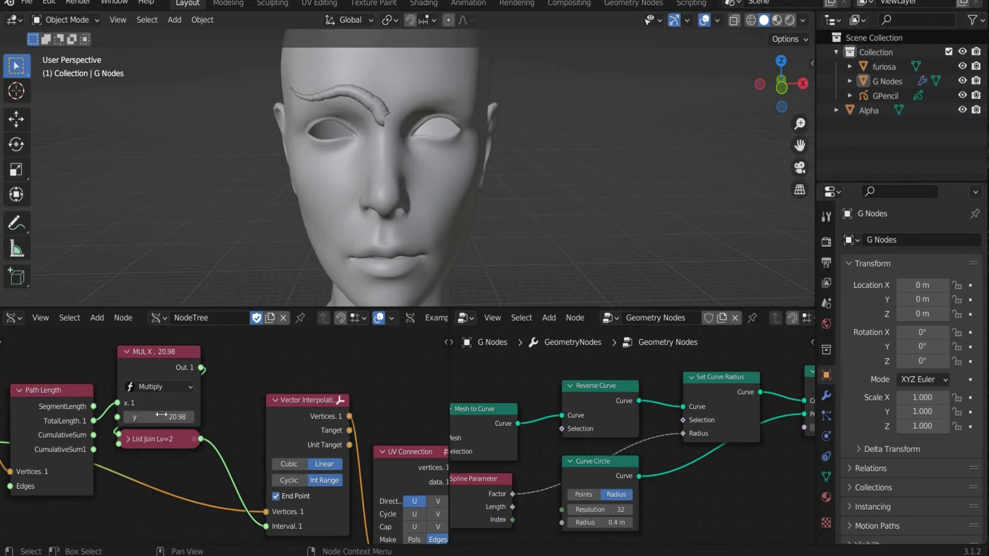
# Add a Mirror modifier and raise its merge distance to about 0.632 m so the halves join.
pyautogui.moveTo(176, 417); pyautogui.dragTo(157, 417)
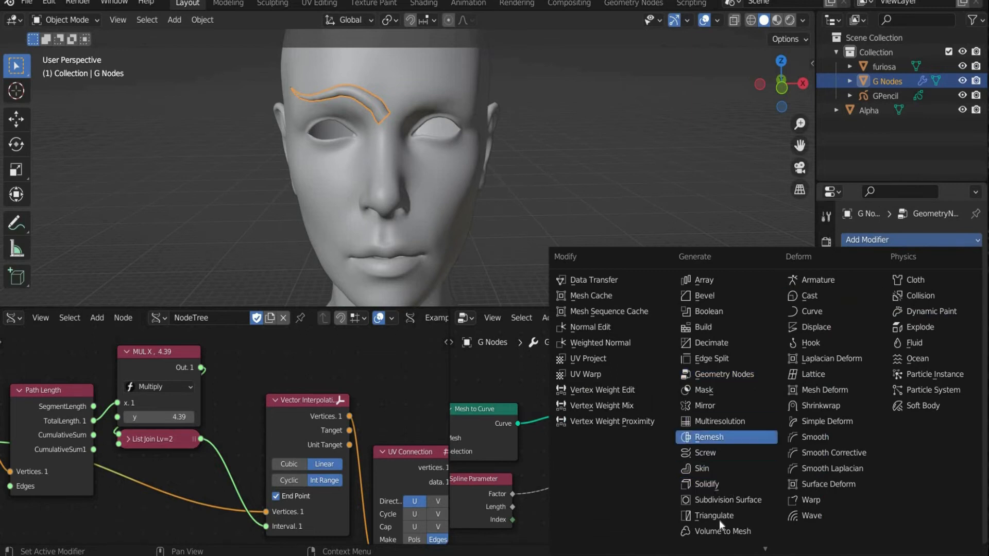
pyautogui.moveTo(715, 405)
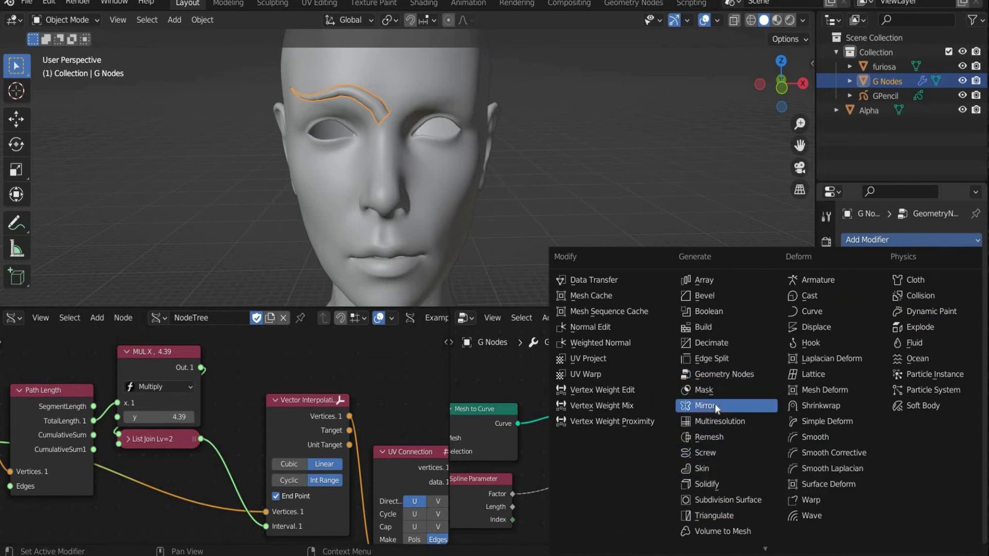
pyautogui.click(704, 406)
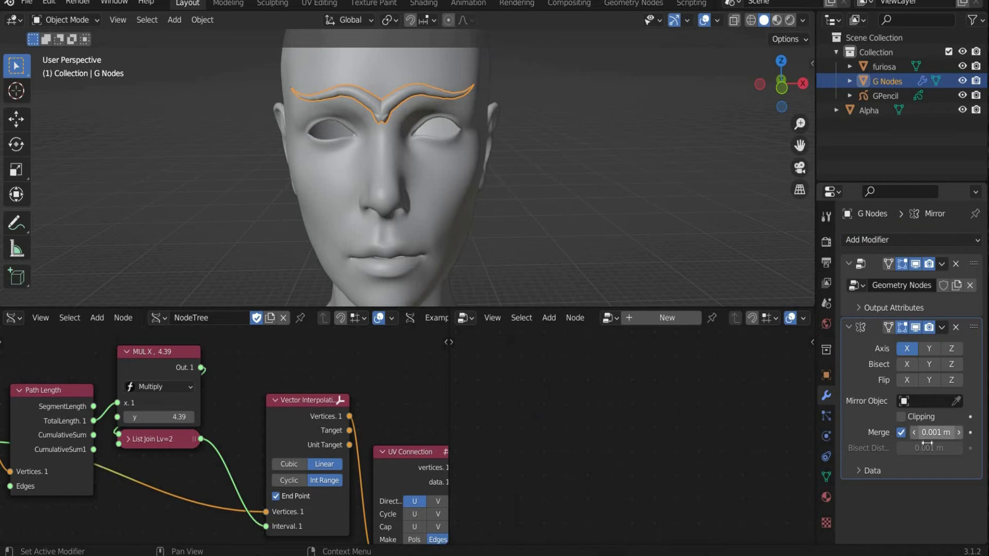
pyautogui.moveTo(930, 432); pyautogui.dragTo(930, 431)
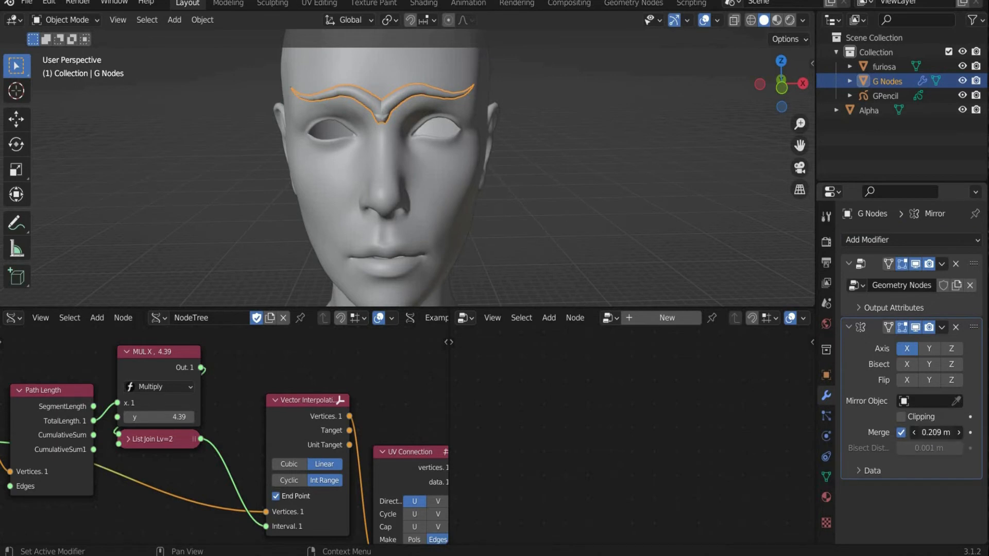
pyautogui.moveTo(933, 431); pyautogui.dragTo(945, 431)
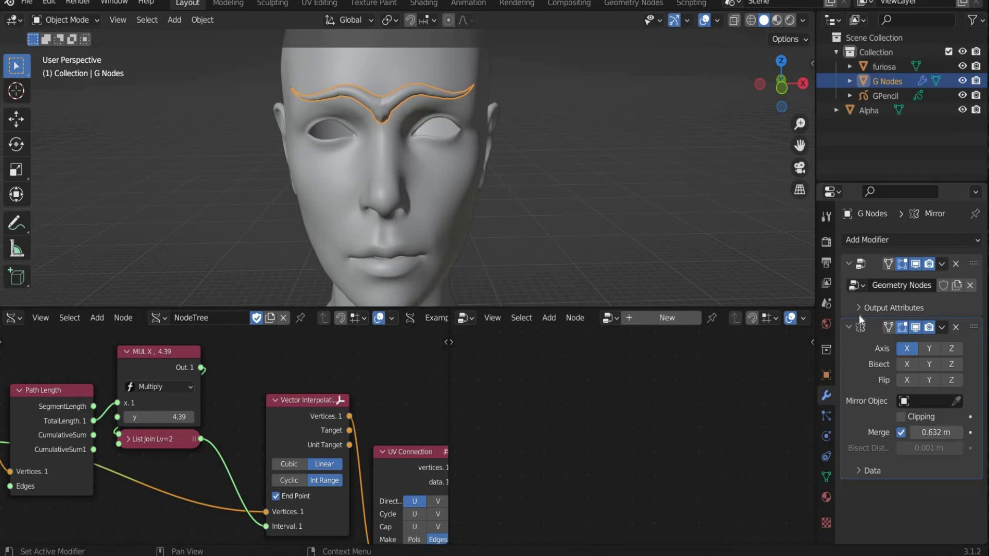
# Add a Subdivision Surface modifier to smooth the brow, then select the GPencil object.
pyautogui.click(911, 240)
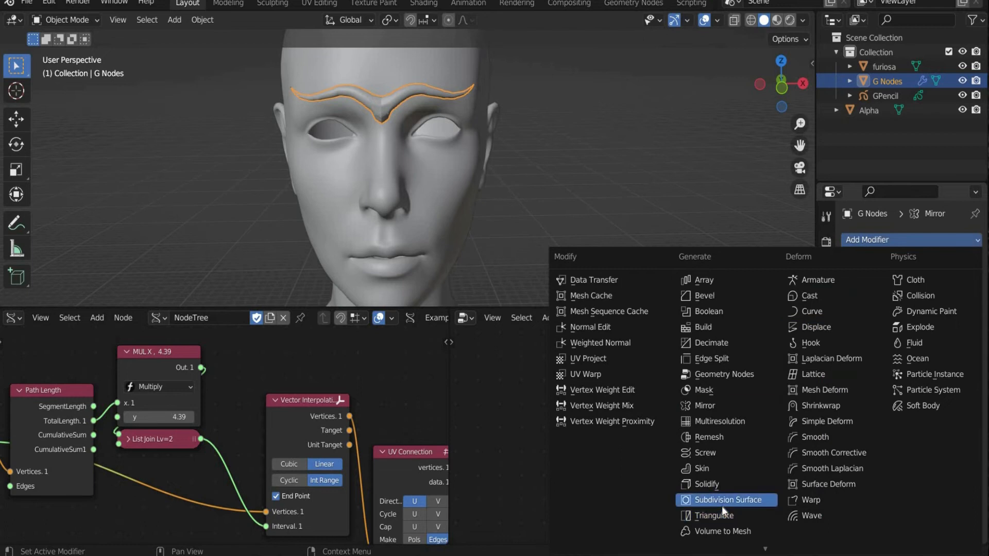
pyautogui.click(727, 500)
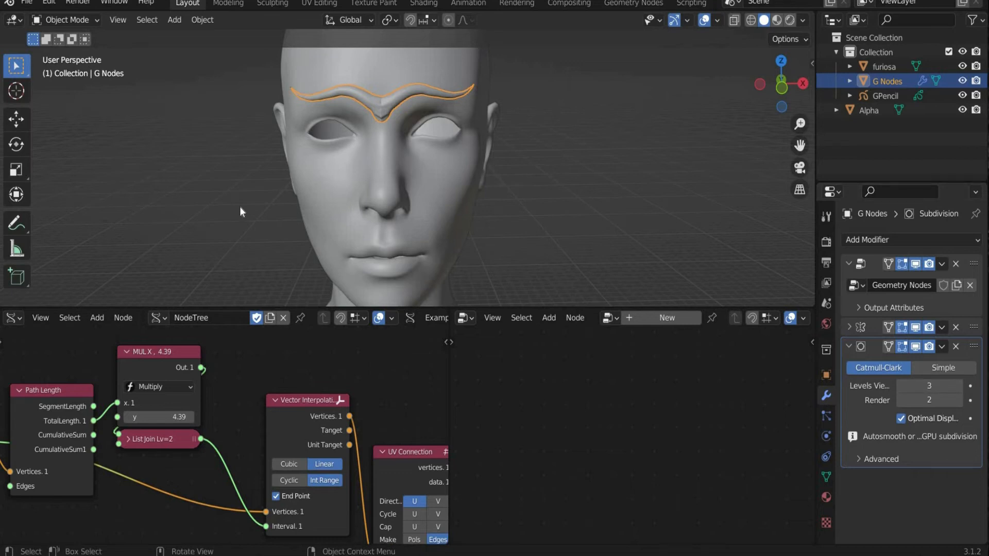
pyautogui.click(885, 95)
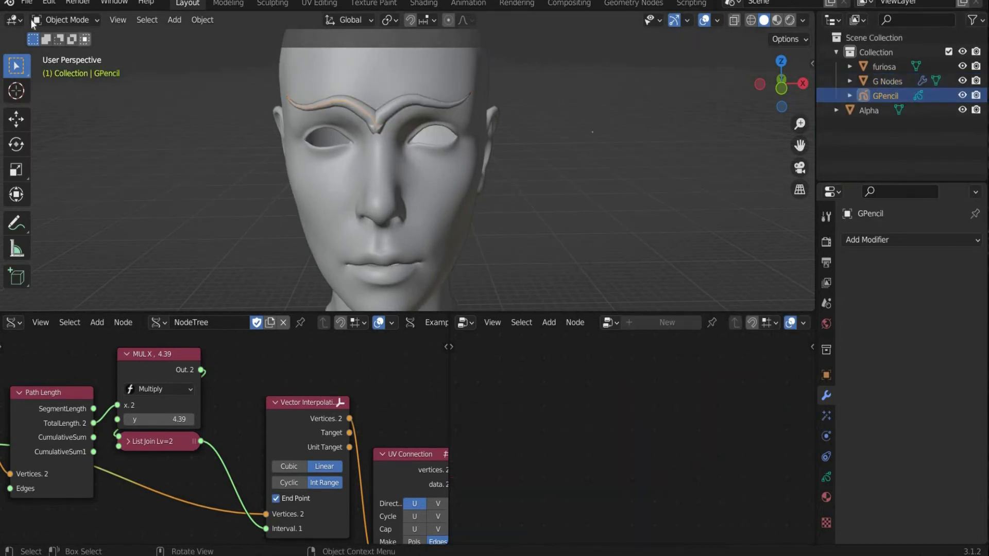
# Draw mirrored strokes down the nose and across the cheeks in Draw Mode, then return to Object Mode.
pyautogui.click(67, 19)
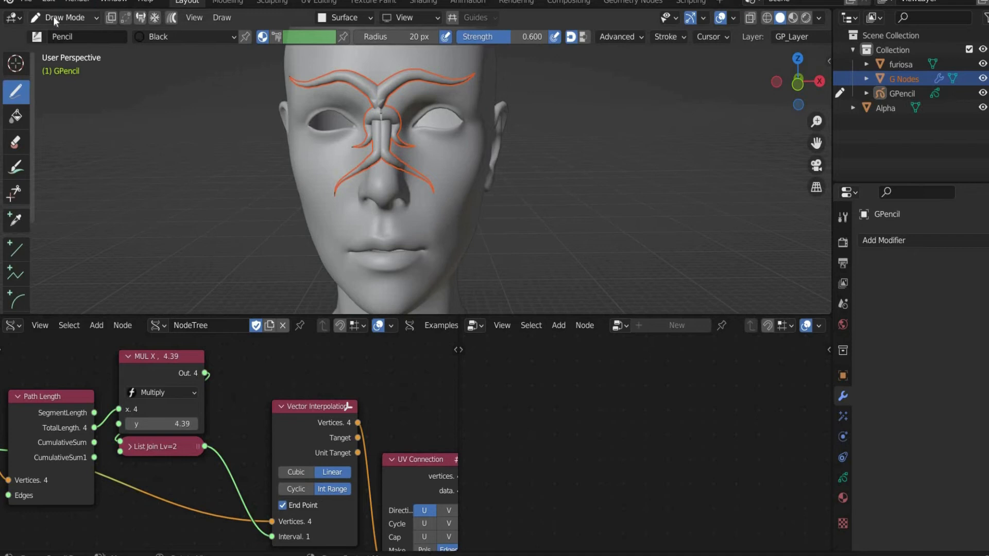
pyautogui.click(62, 17)
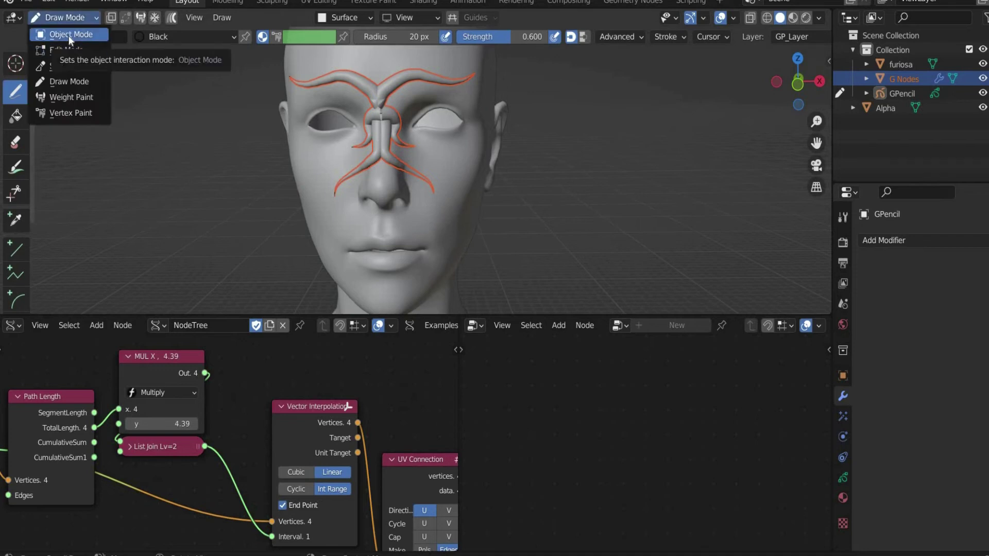
pyautogui.click(71, 34)
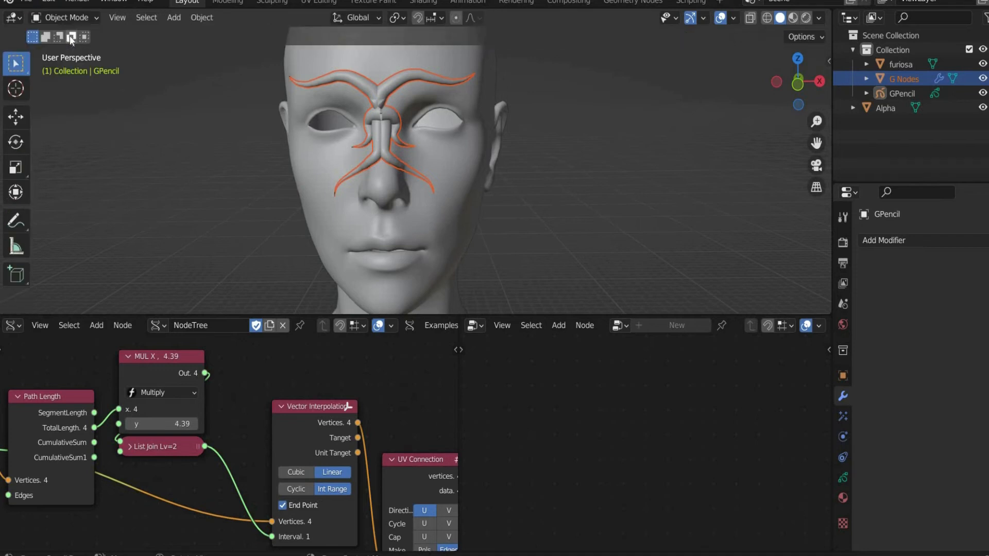
# Add a Set Material node on the G Nodes mask assigning Material.001 before the group output.
pyautogui.click(558, 325)
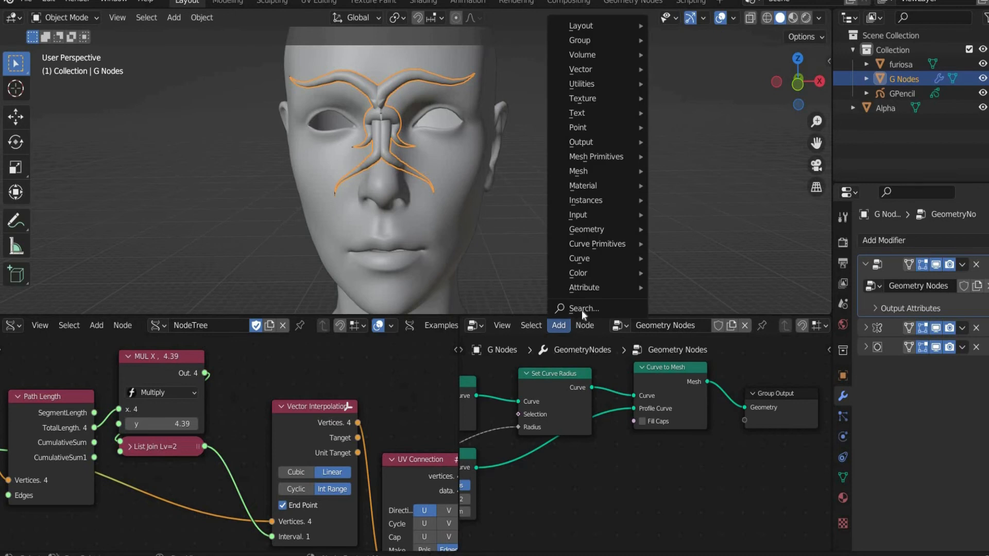
pyautogui.click(583, 309)
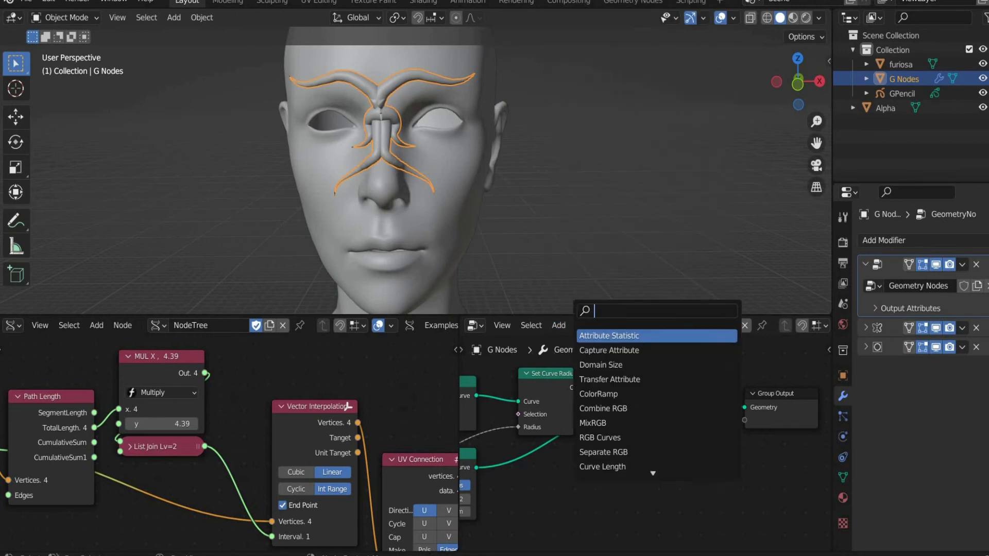
pyautogui.write('set')
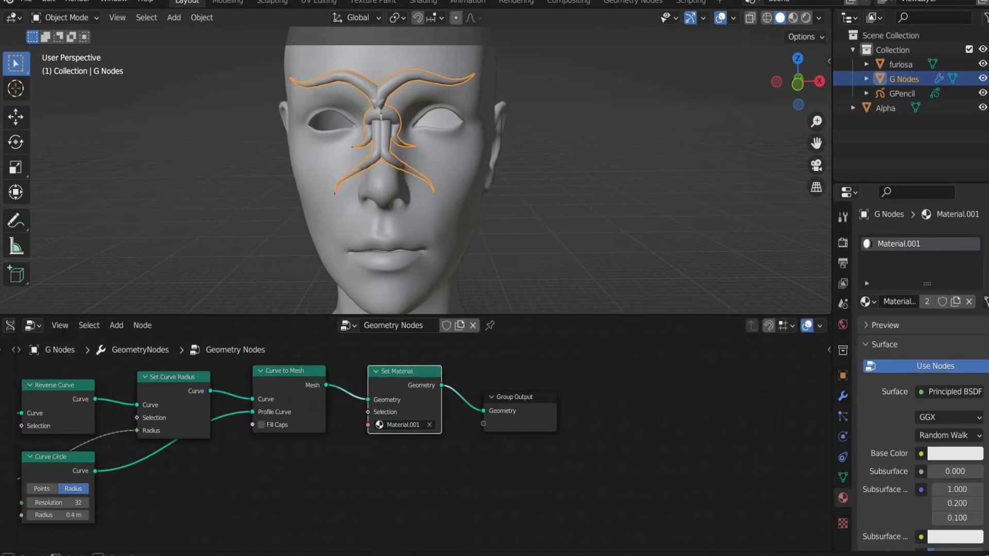
pyautogui.click(30, 326)
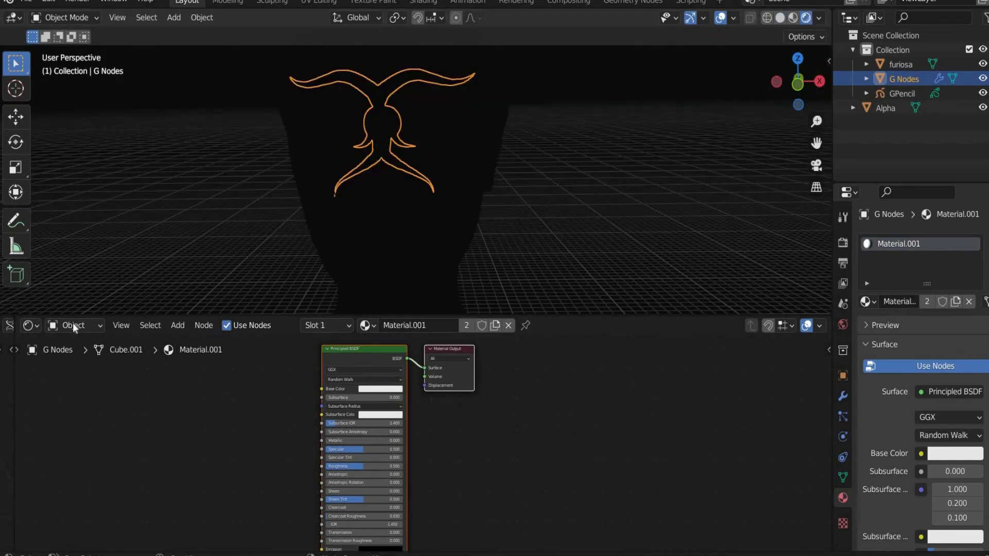
# Use 22.png as a world Environment Texture feeding the Background node at strength 1.5.
pyautogui.click(74, 326)
pyautogui.write('env')
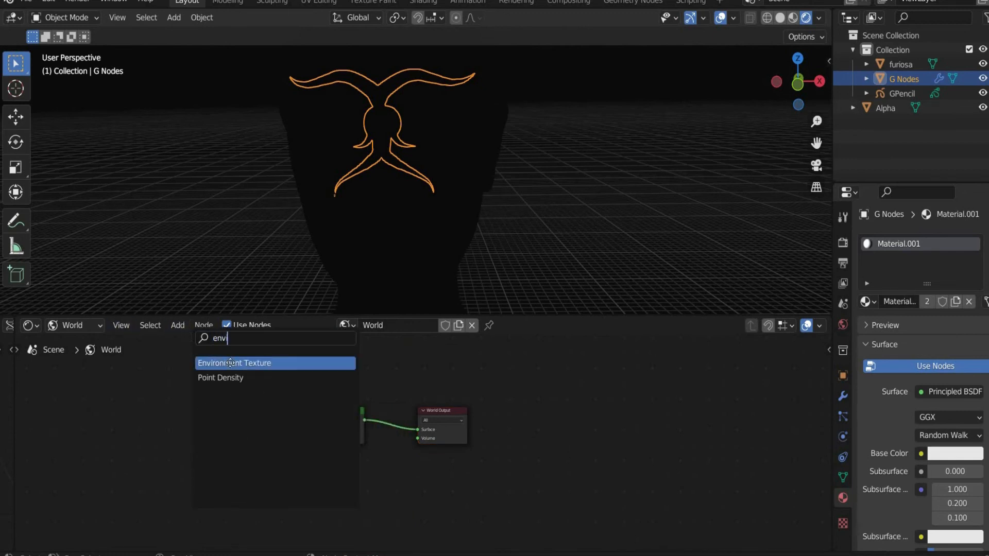
pyautogui.click(233, 362)
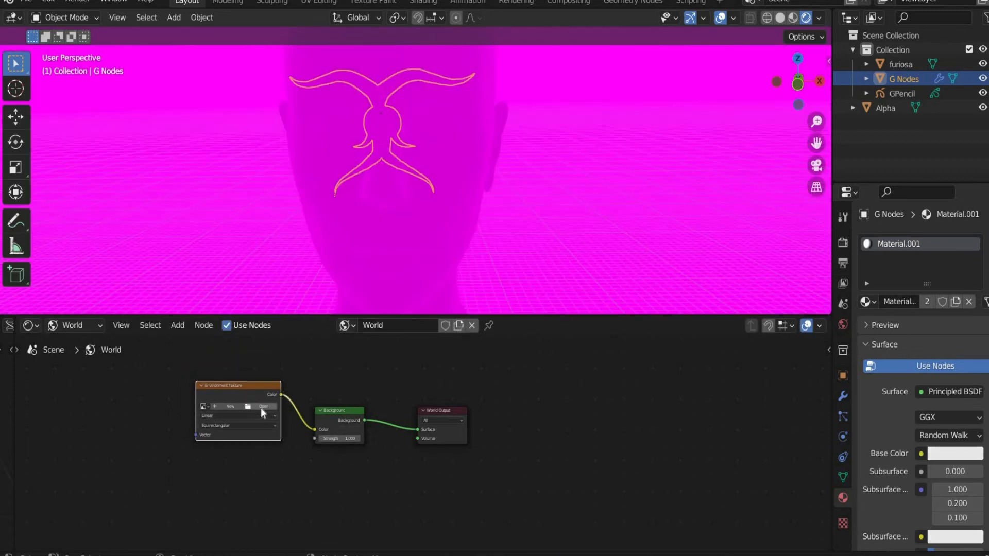
pyautogui.click(263, 407)
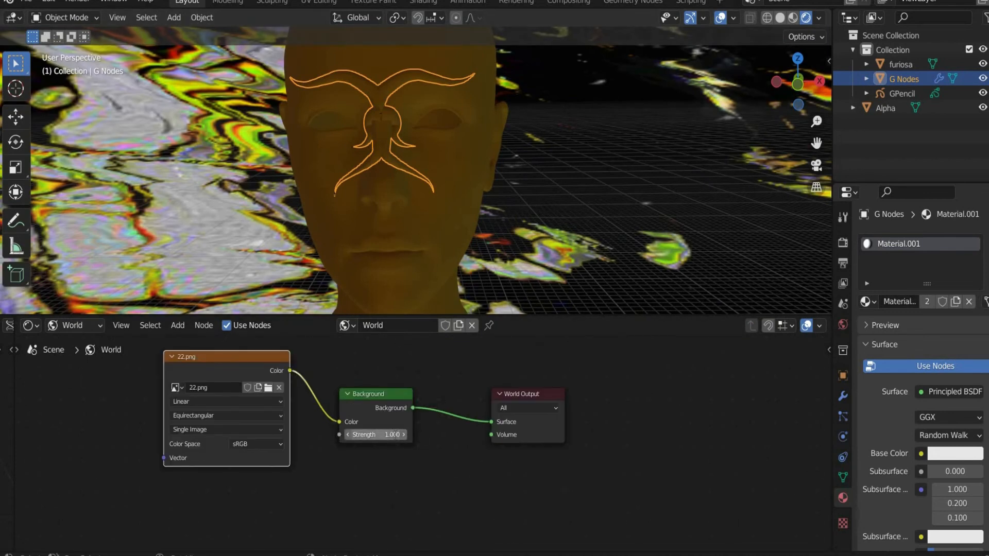
pyautogui.moveTo(375, 435); pyautogui.dragTo(394, 434)
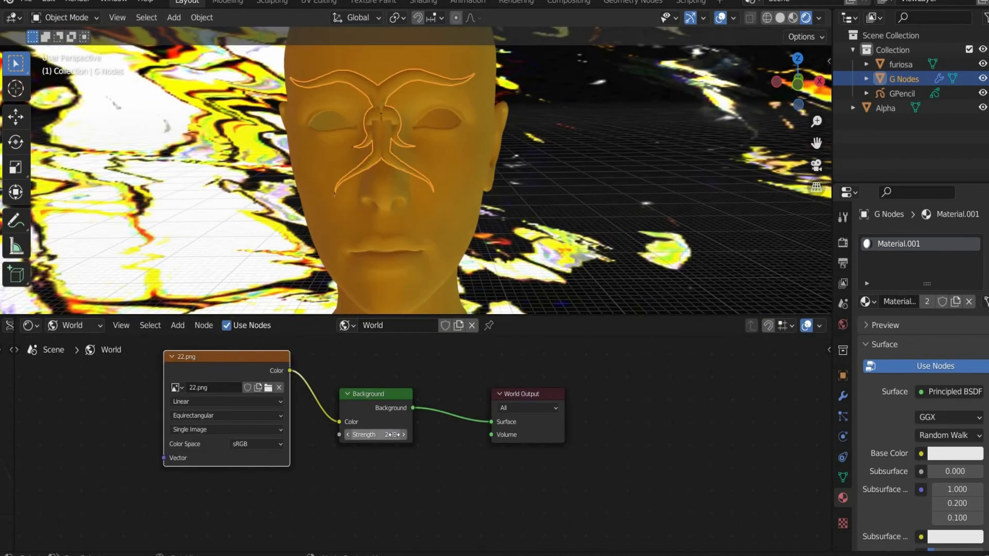
pyautogui.click(375, 435)
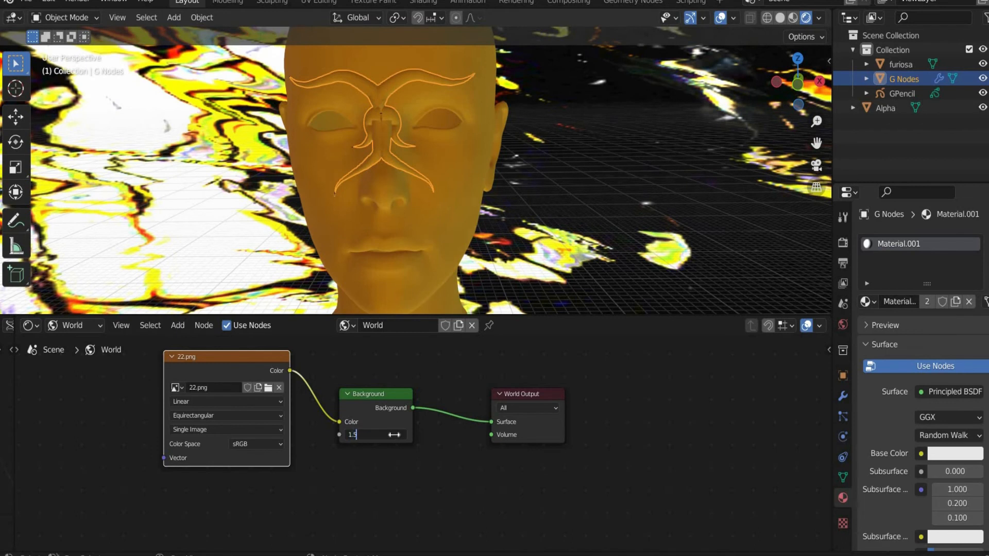
pyautogui.press('Return')
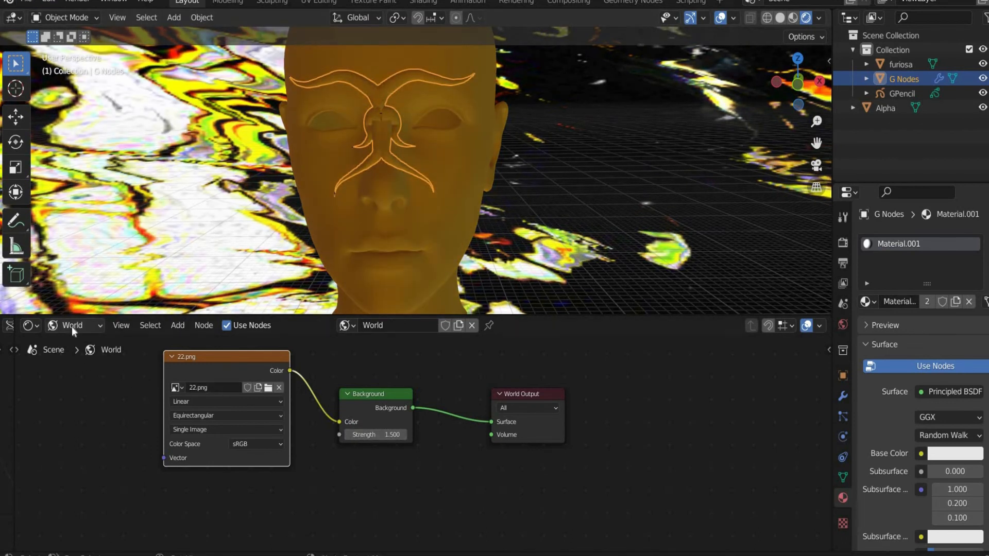
# Give the mask's Principled BSDF Metallic 1 and Roughness 0.2 with a scale image texture.
pyautogui.click(52, 326)
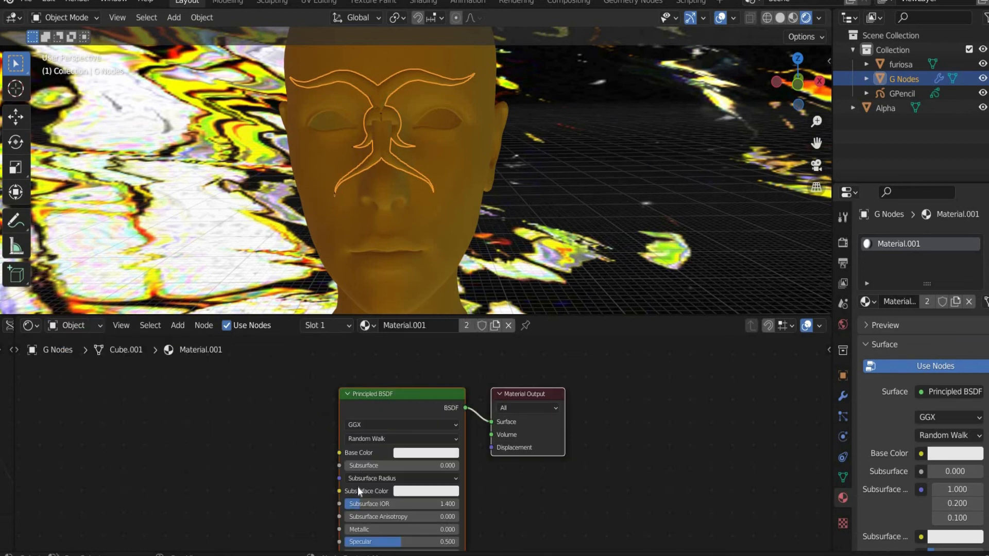
pyautogui.scroll(-3)
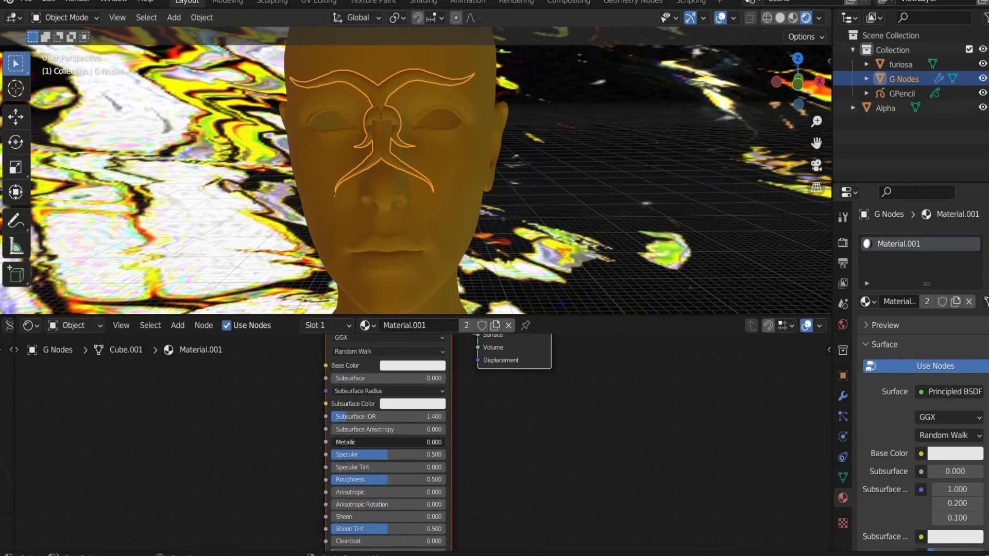
pyautogui.moveTo(378, 442); pyautogui.dragTo(445, 442)
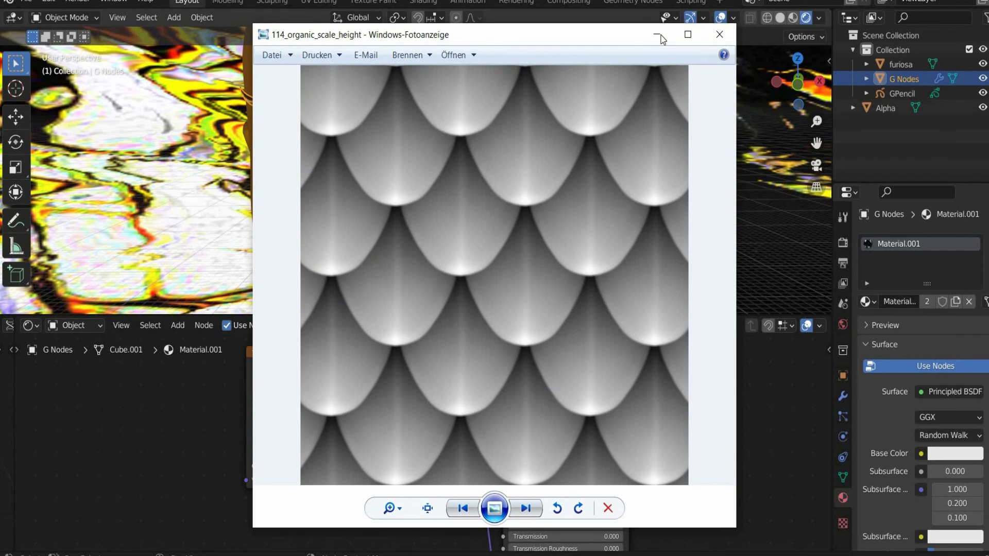
pyautogui.click(719, 34)
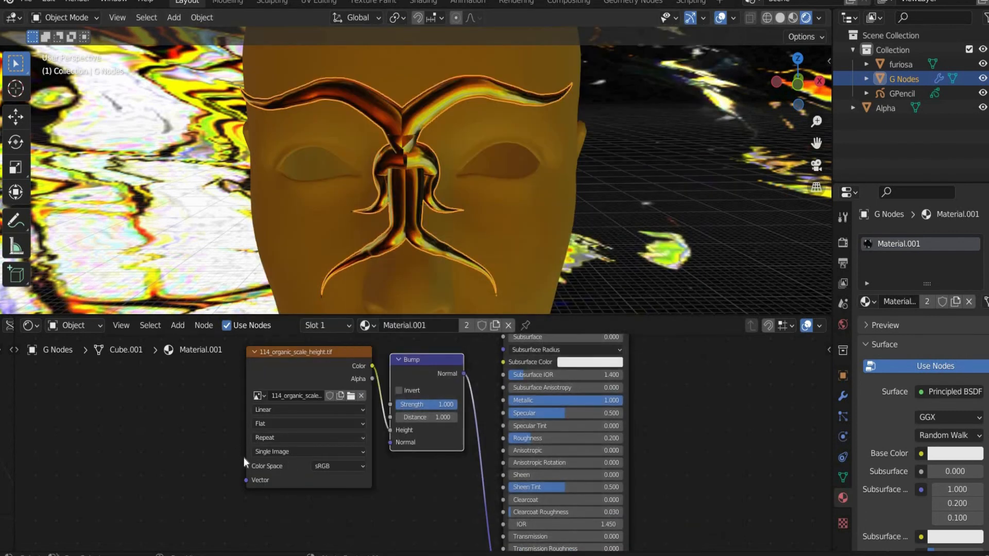
pyautogui.moveTo(177, 326)
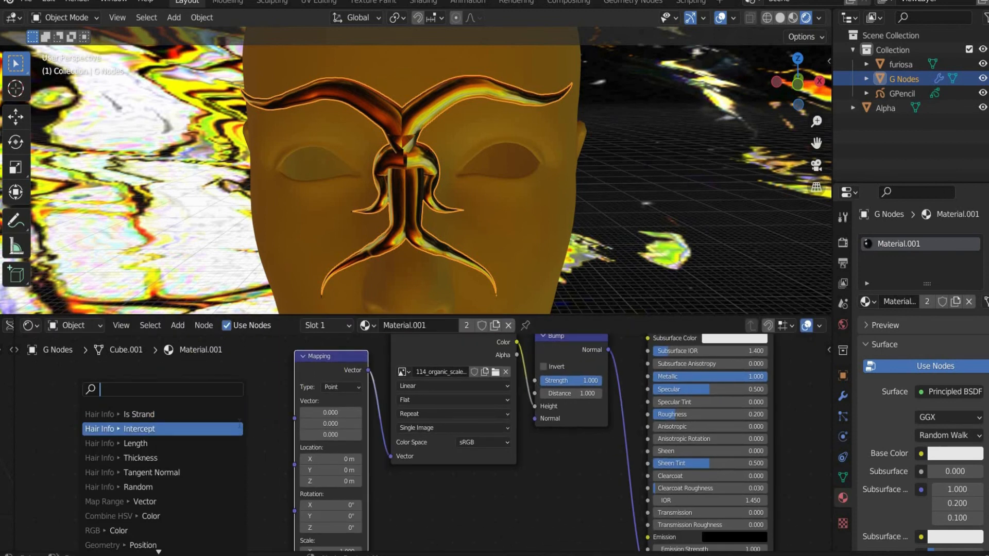
# Drive the scale bump with generated Texture Coordinate mapping, then select GPencil for drawing.
pyautogui.write('texture ge')
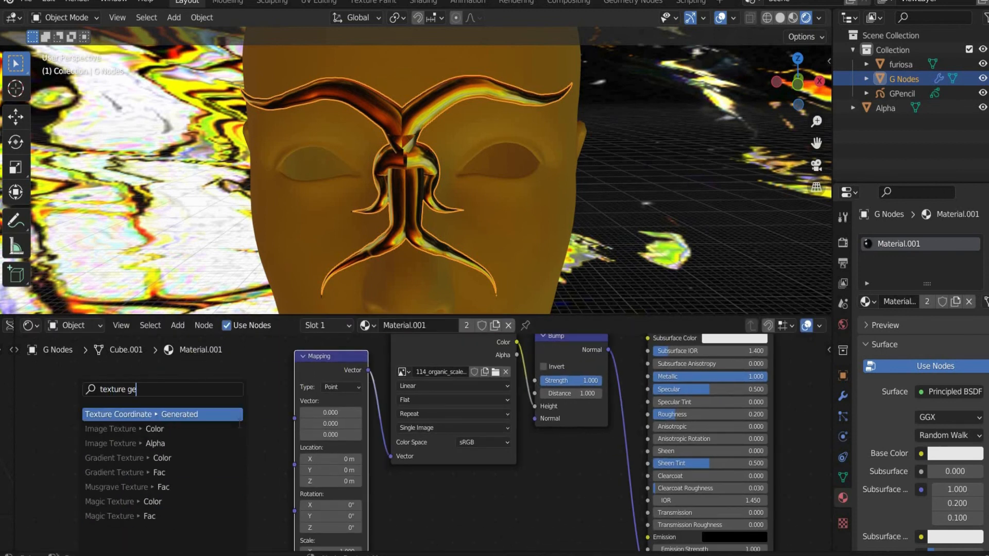
pyautogui.click(161, 414)
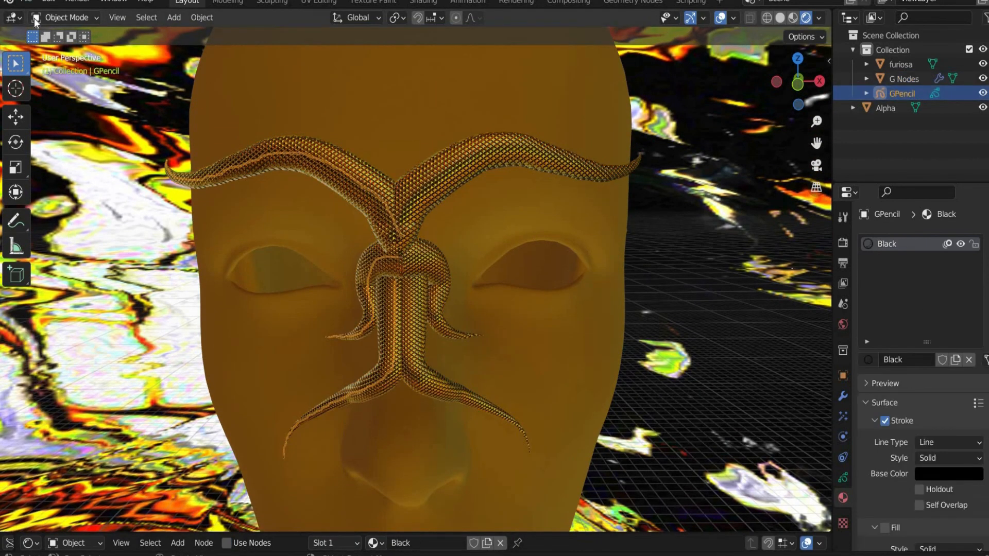
pyautogui.click(67, 18)
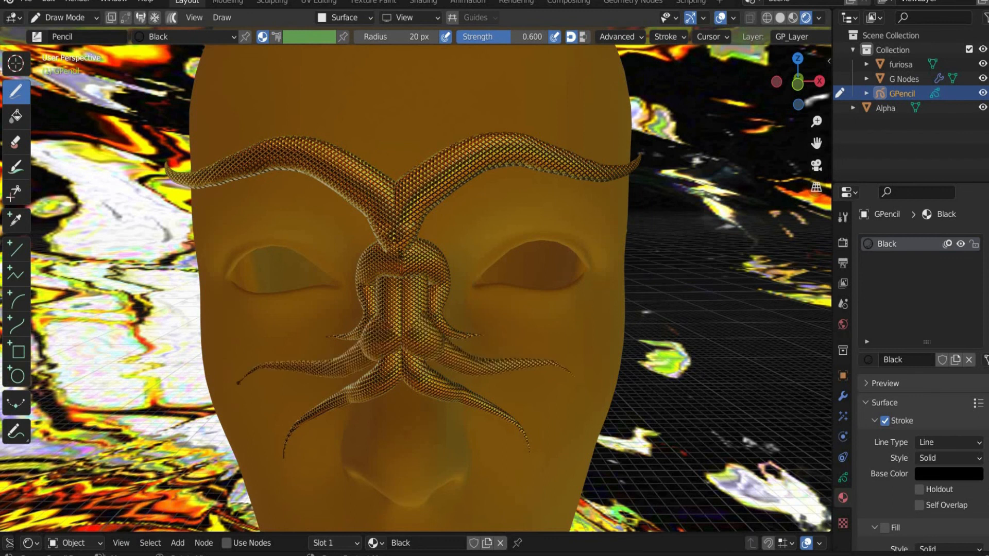